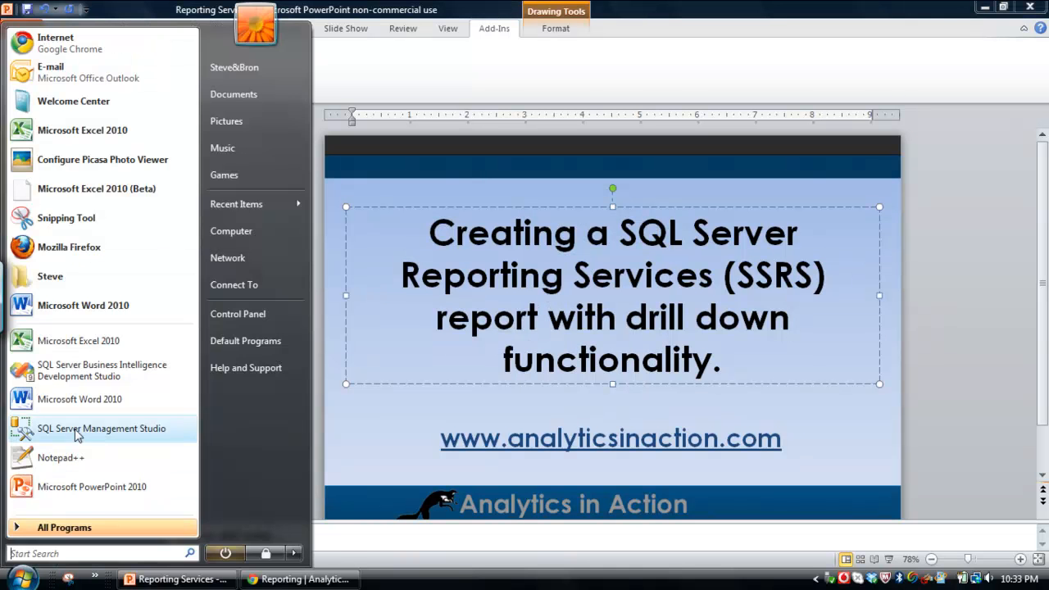
{"action": "mouse_move", "coordinate": [99, 375]}
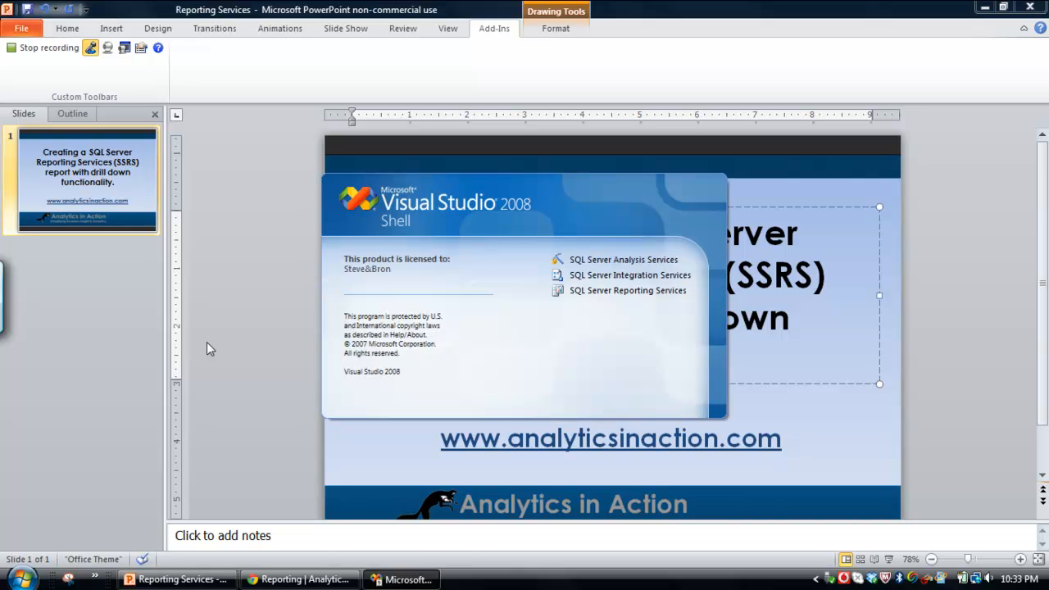
- Launch SQL Server Business Intelligence Development Studio from the Start menu
{"action": "left_click", "coordinate": [403, 579]}
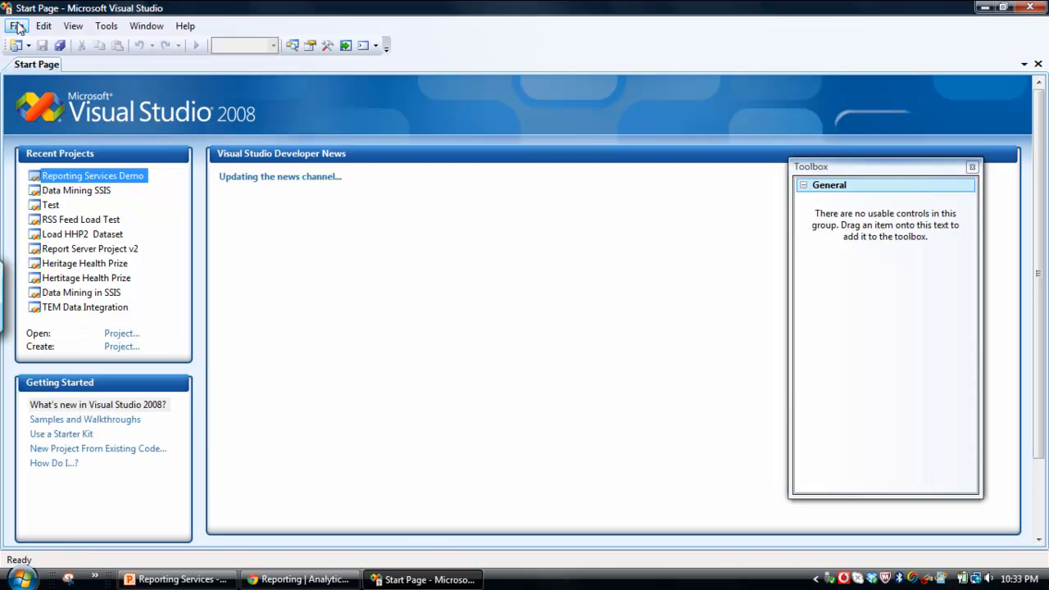
- Create a new Report Server Project Wizard project named 'SSRS Demo'
{"action": "left_click", "coordinate": [17, 26]}
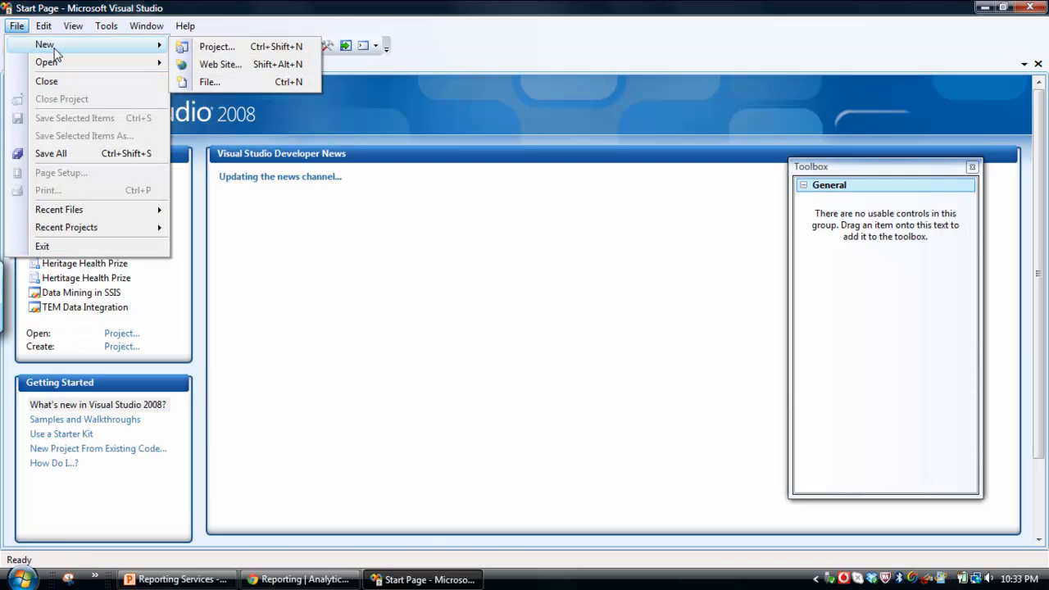
{"action": "left_click", "coordinate": [550, 292]}
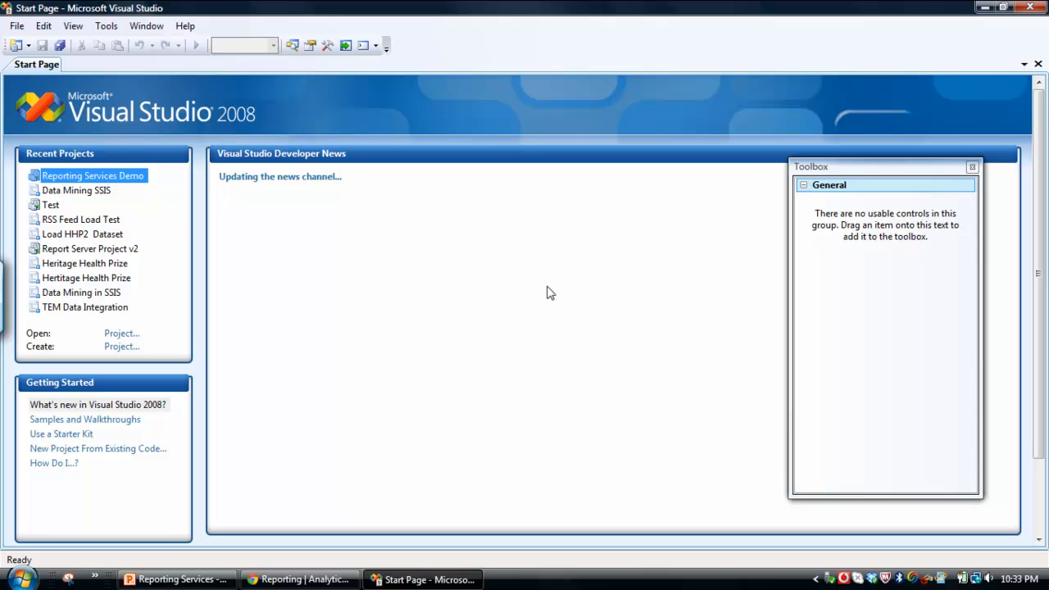
{"action": "left_click", "coordinate": [122, 346]}
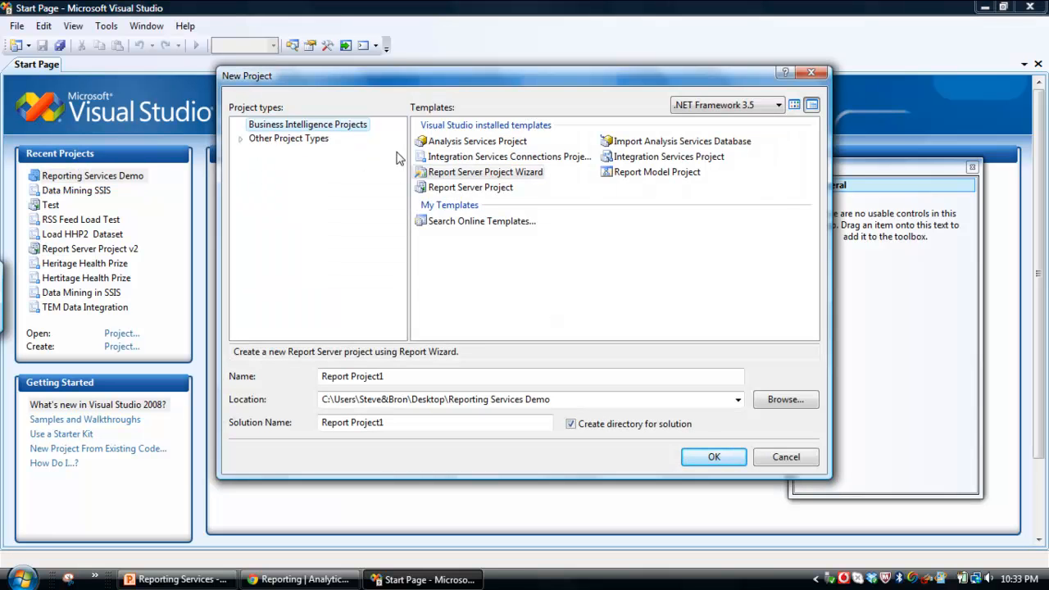
{"action": "mouse_move", "coordinate": [640, 164]}
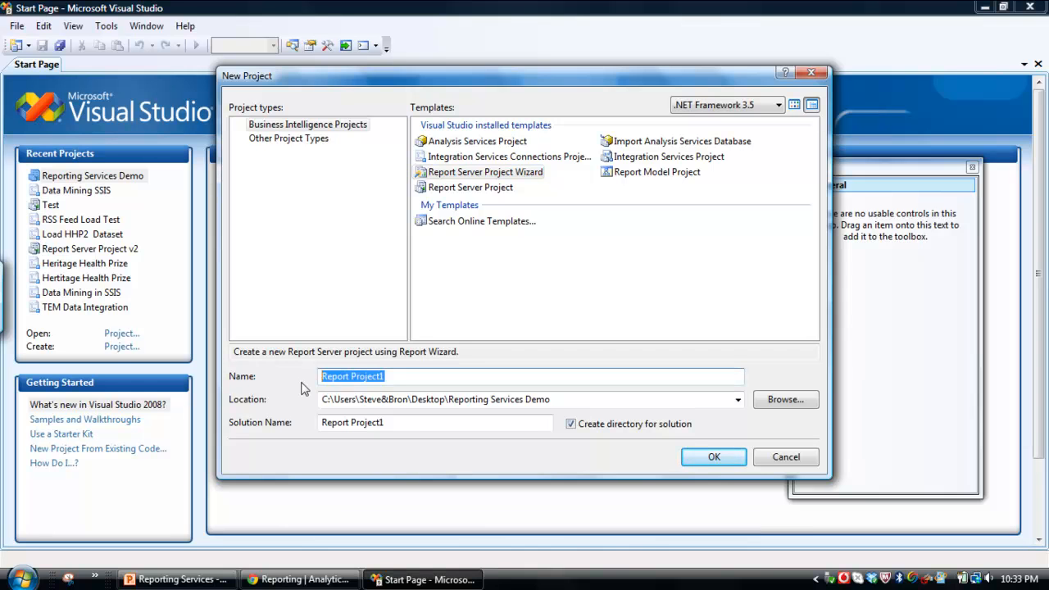
{"action": "type", "text": "S"}
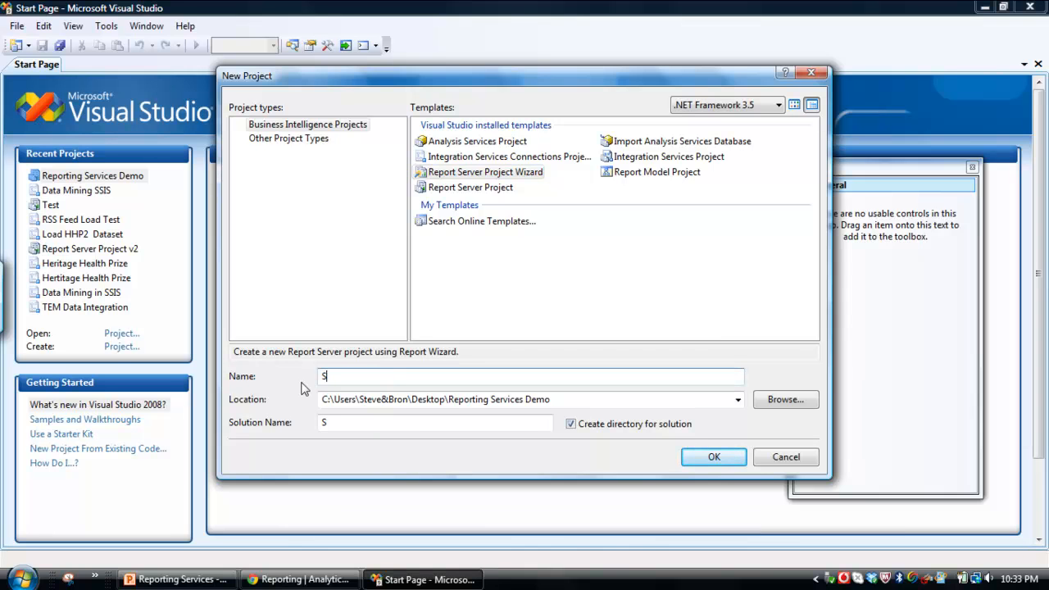
{"action": "type", "text": "SRS"}
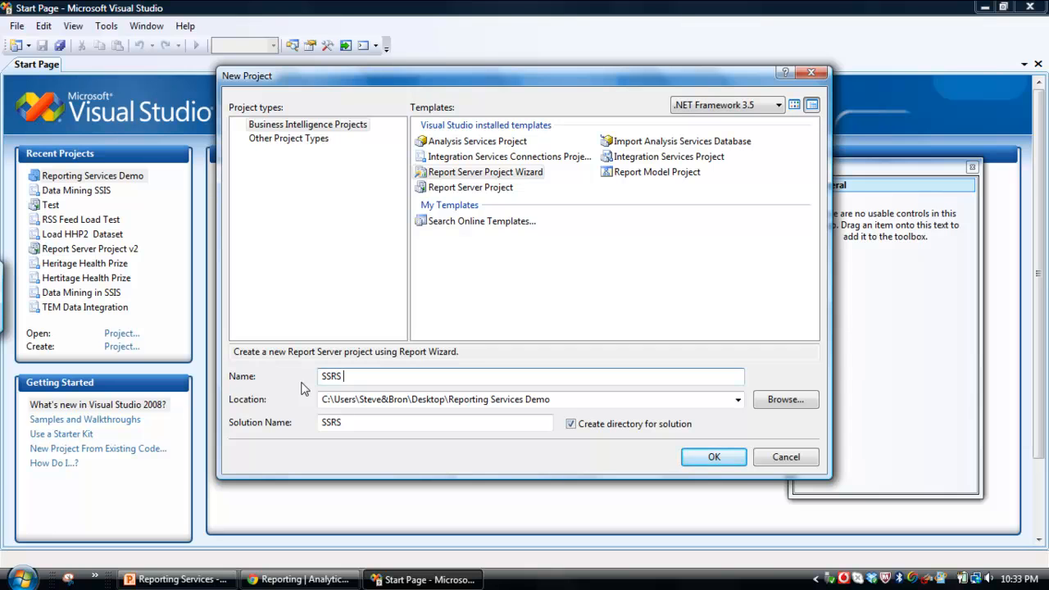
{"action": "type", "text": "DEm"}
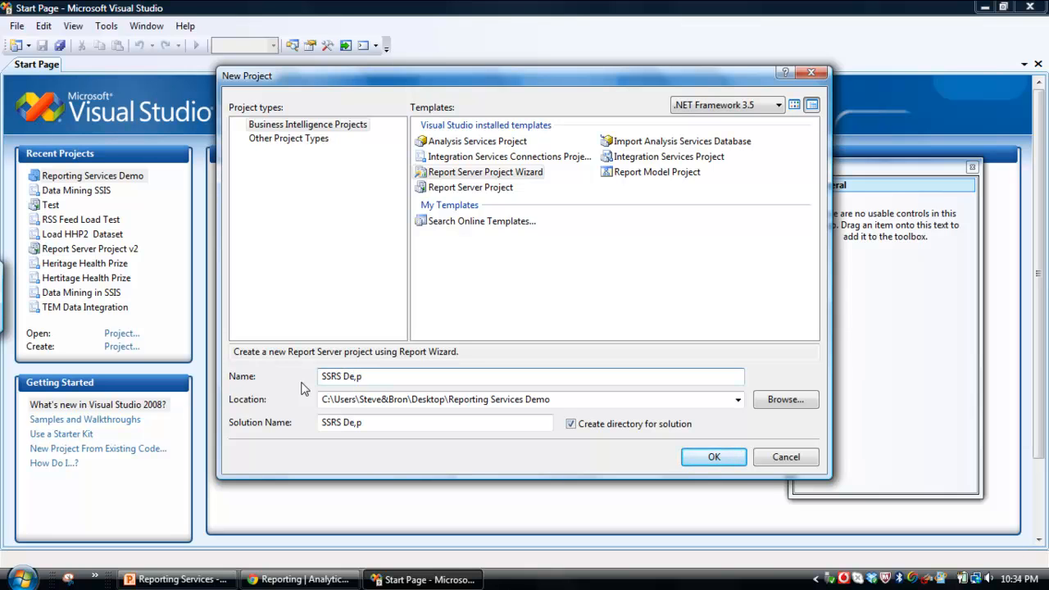
{"action": "type", "text": "SSRS Demo"}
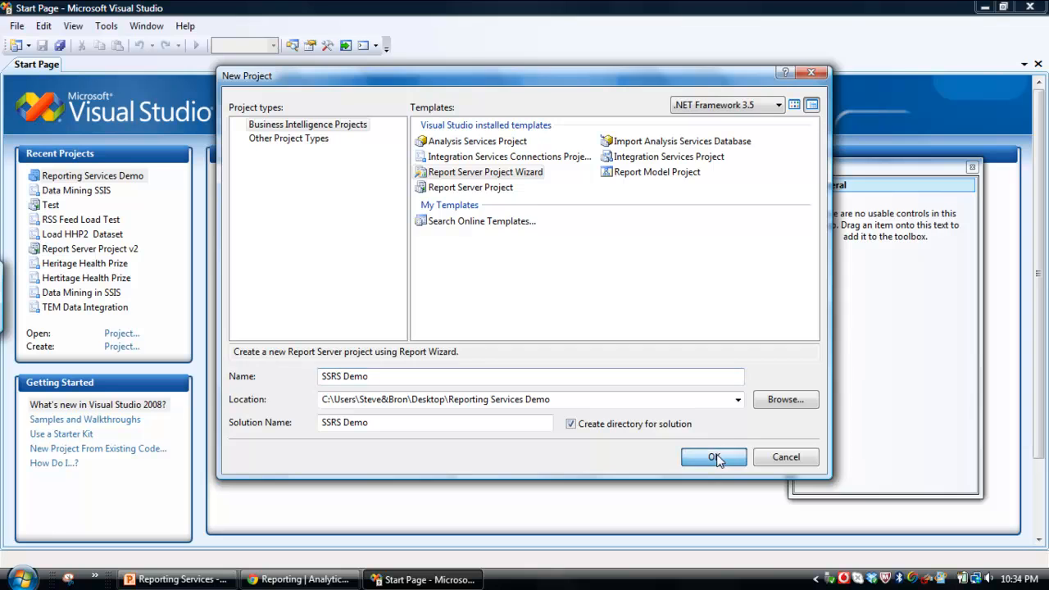
{"action": "left_click", "coordinate": [714, 457]}
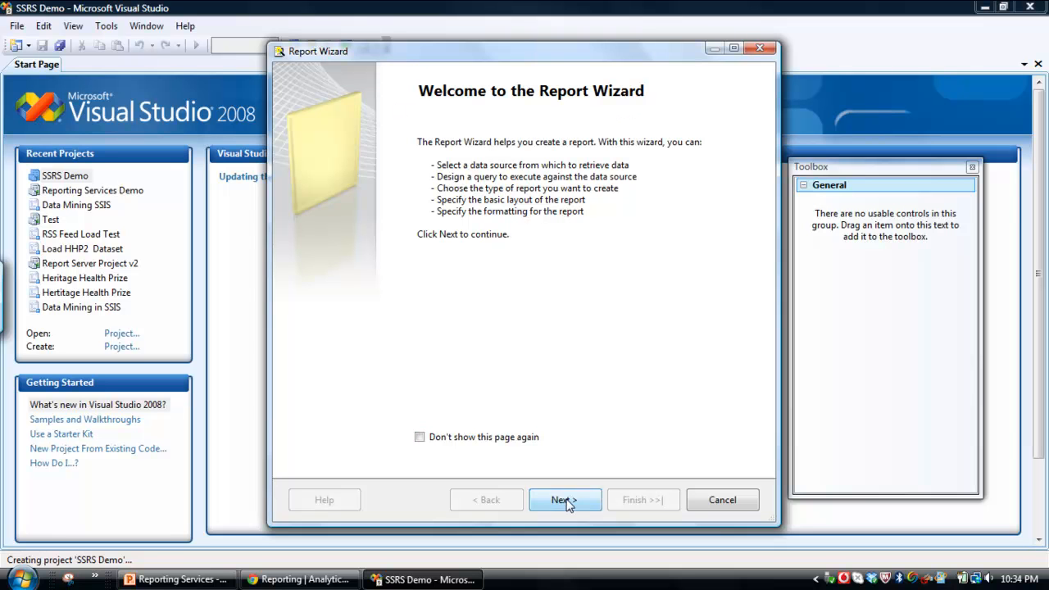
- Continue past the Report Wizard welcome page to data source selection
{"action": "left_click", "coordinate": [564, 498]}
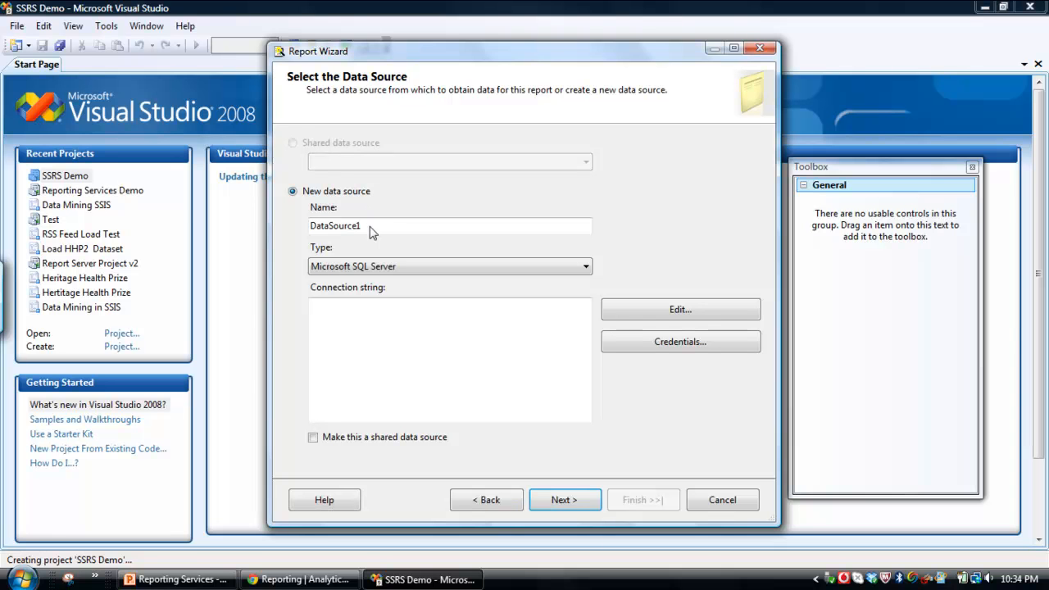
- Replace the default data source name DataSource1 with 'Sales', keeping Microsoft SQL Server type
{"action": "double_click", "coordinate": [334, 226]}
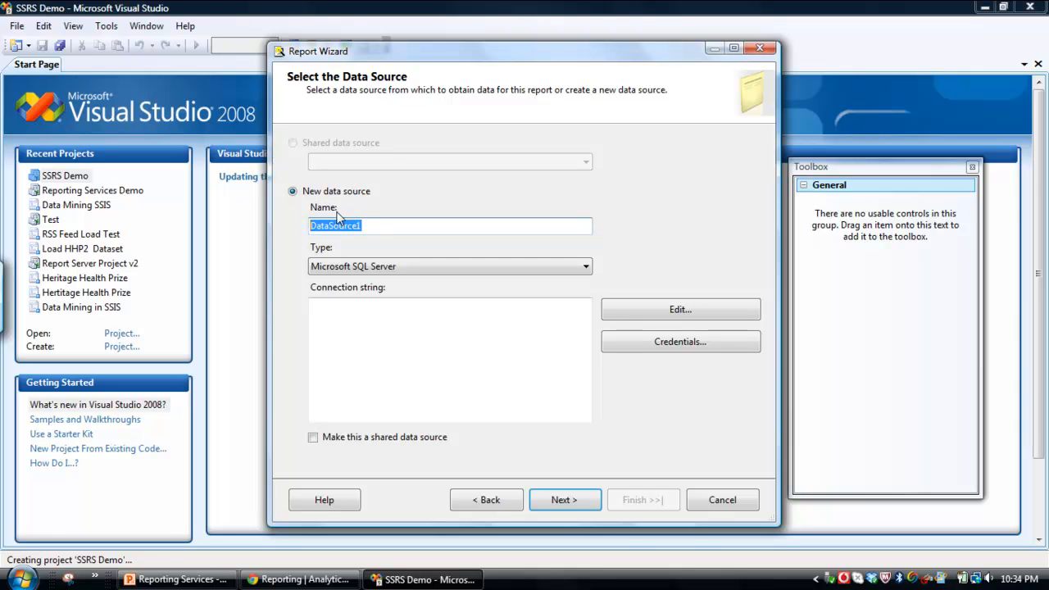
{"action": "type", "text": "V"}
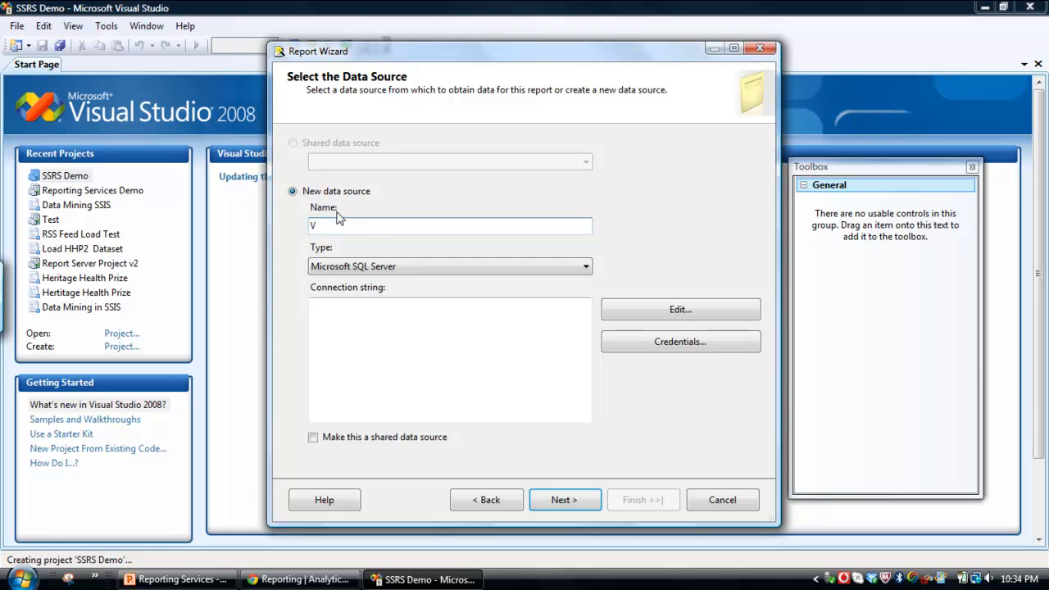
{"action": "type", "text": "Sales"}
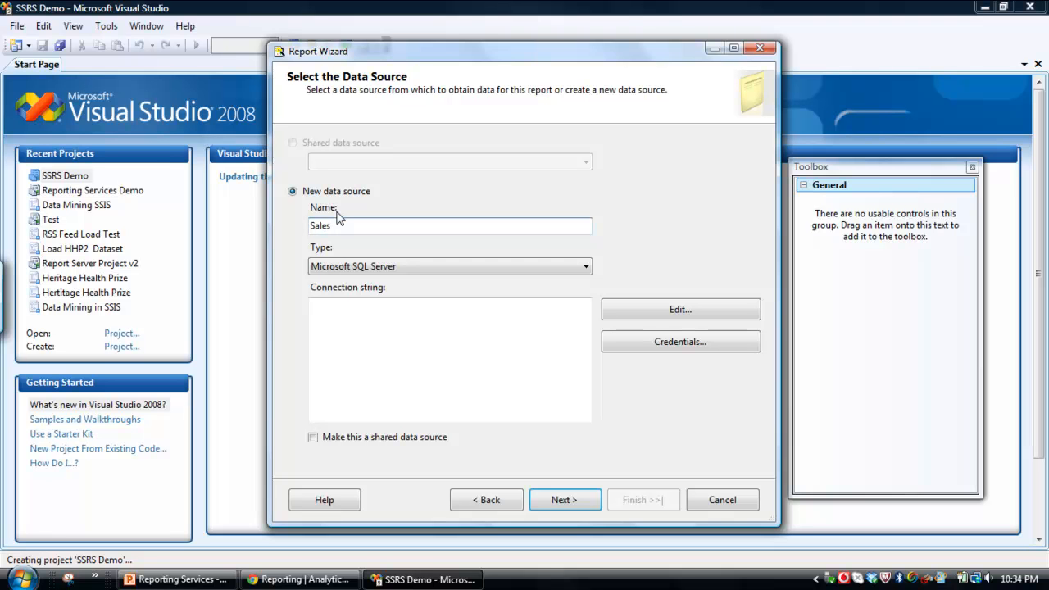
{"action": "mouse_move", "coordinate": [390, 259]}
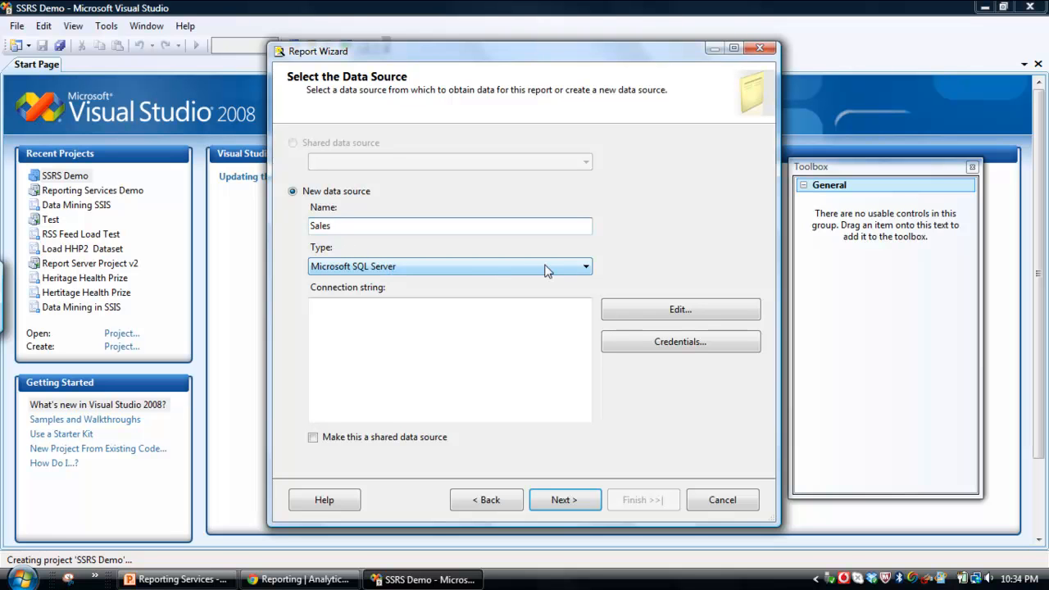
{"action": "mouse_move", "coordinate": [703, 335]}
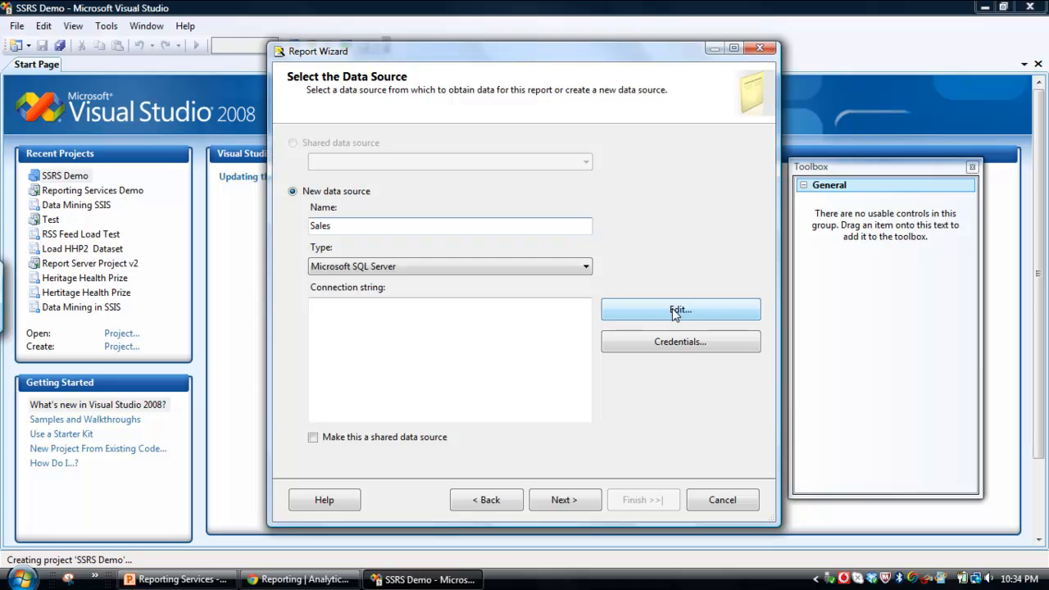
{"action": "mouse_move", "coordinate": [672, 254]}
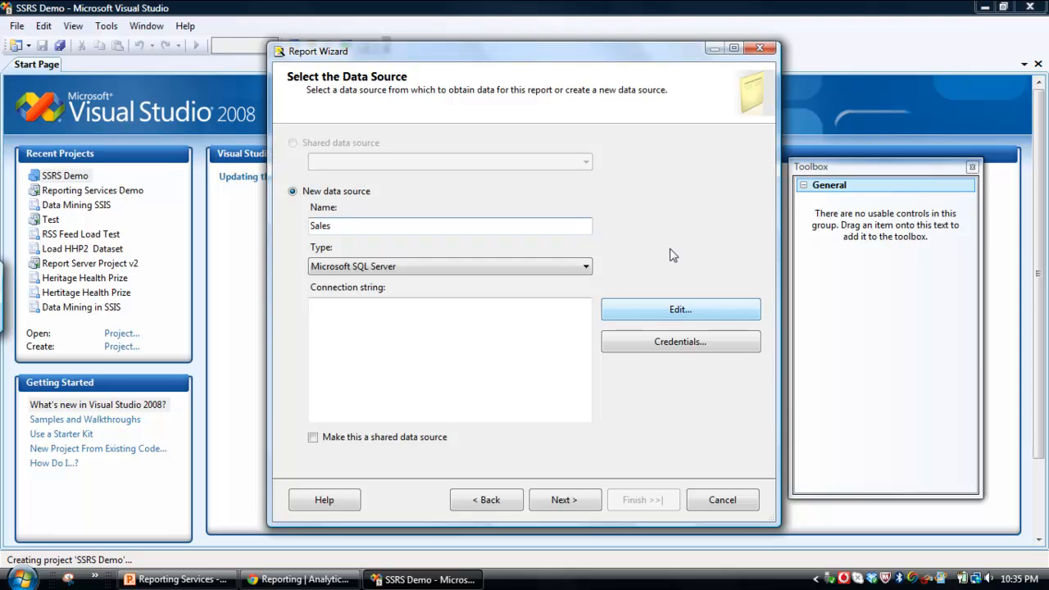
- Point the Sales connection to the NAMEDINSTANCE server and its Sandbox database
{"action": "left_click", "coordinate": [680, 308]}
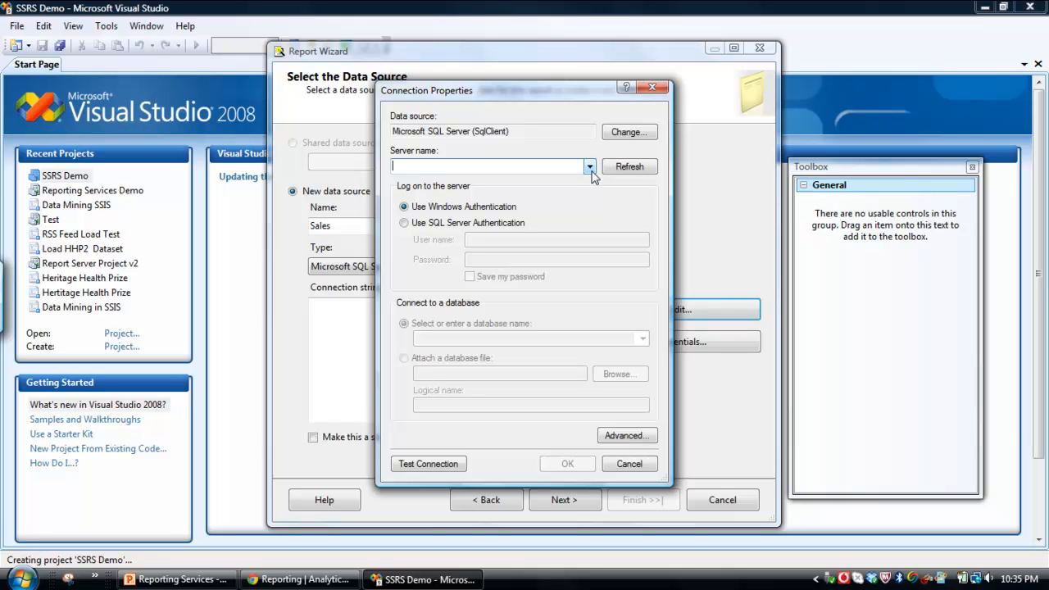
{"action": "left_click", "coordinate": [587, 167]}
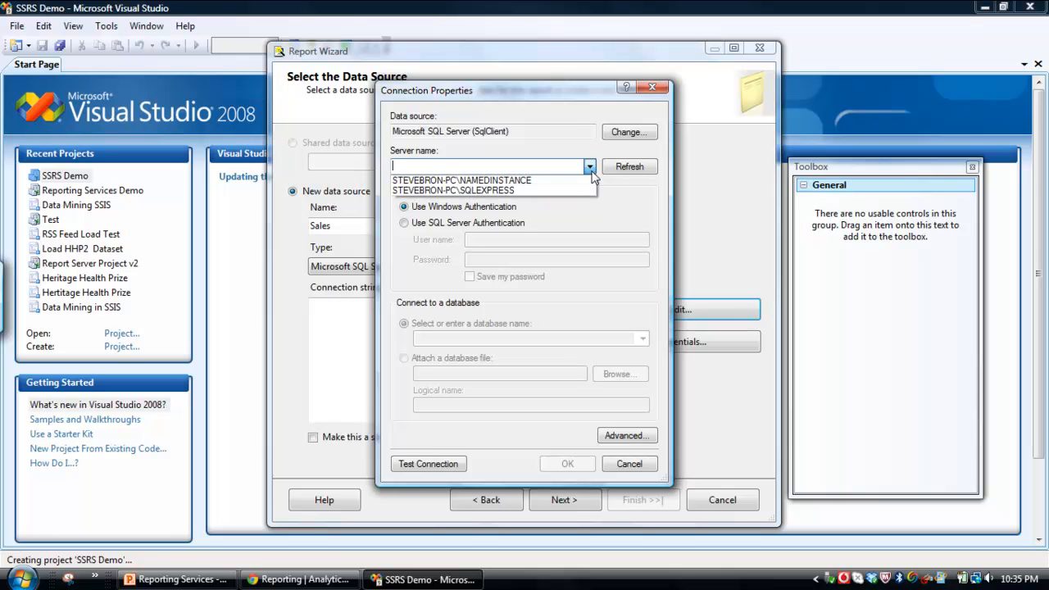
{"action": "left_click", "coordinate": [462, 179]}
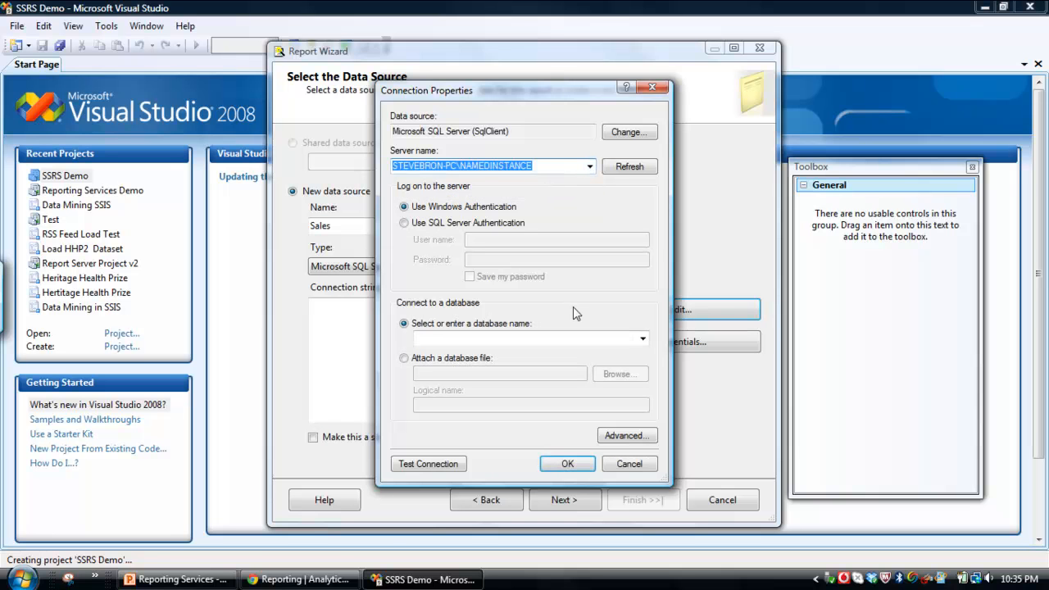
{"action": "left_click", "coordinate": [641, 338]}
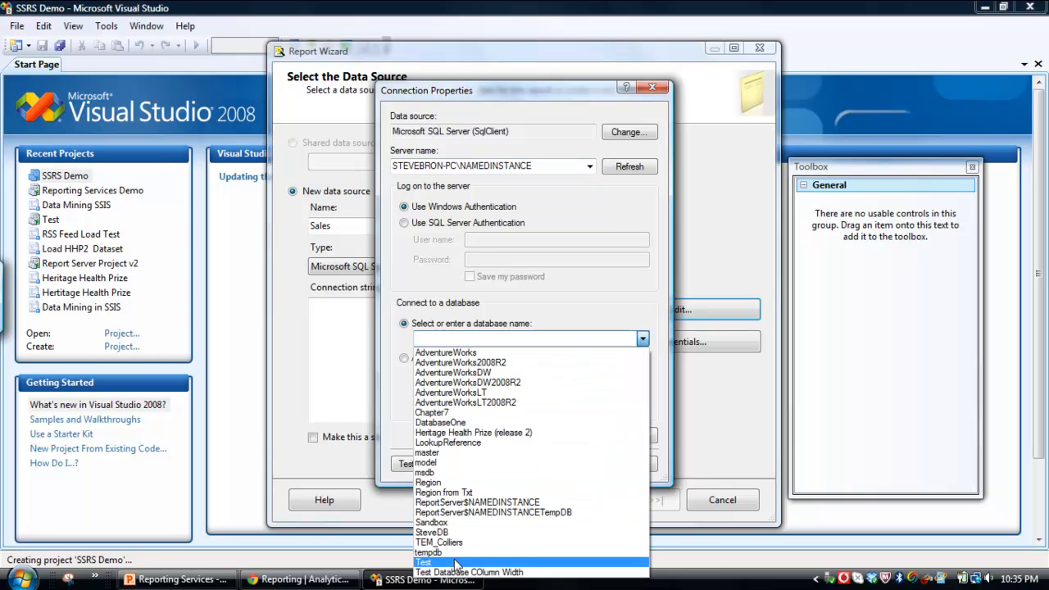
{"action": "mouse_move", "coordinate": [427, 482]}
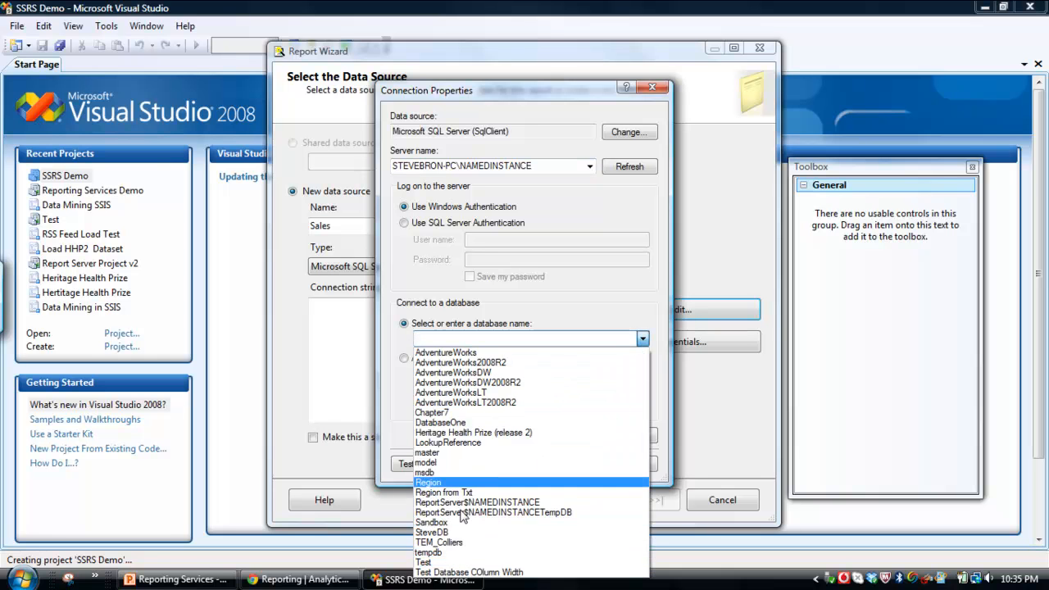
{"action": "left_click", "coordinate": [431, 521]}
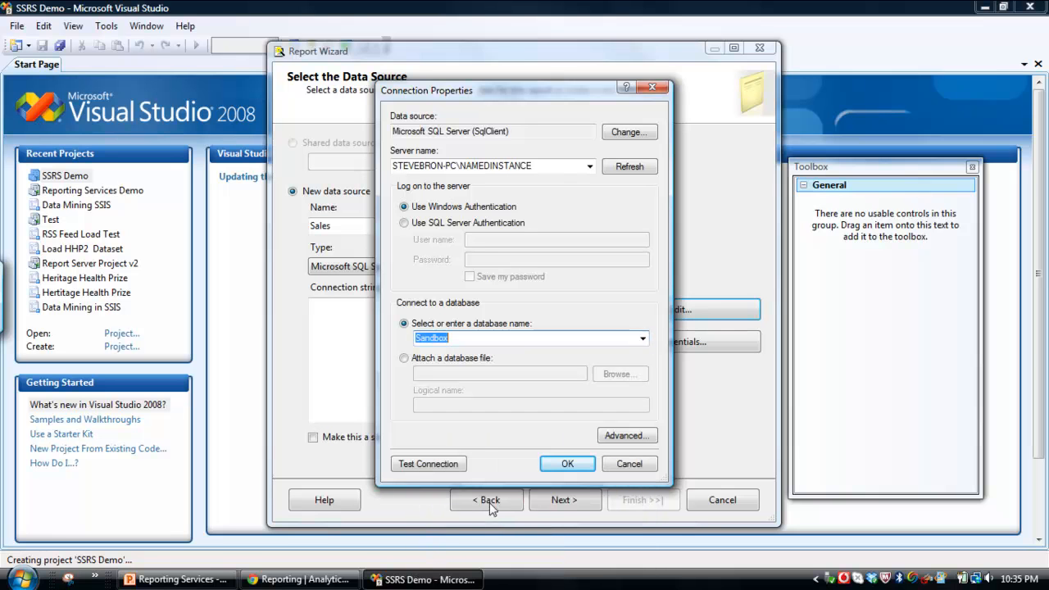
{"action": "mouse_move", "coordinate": [428, 464]}
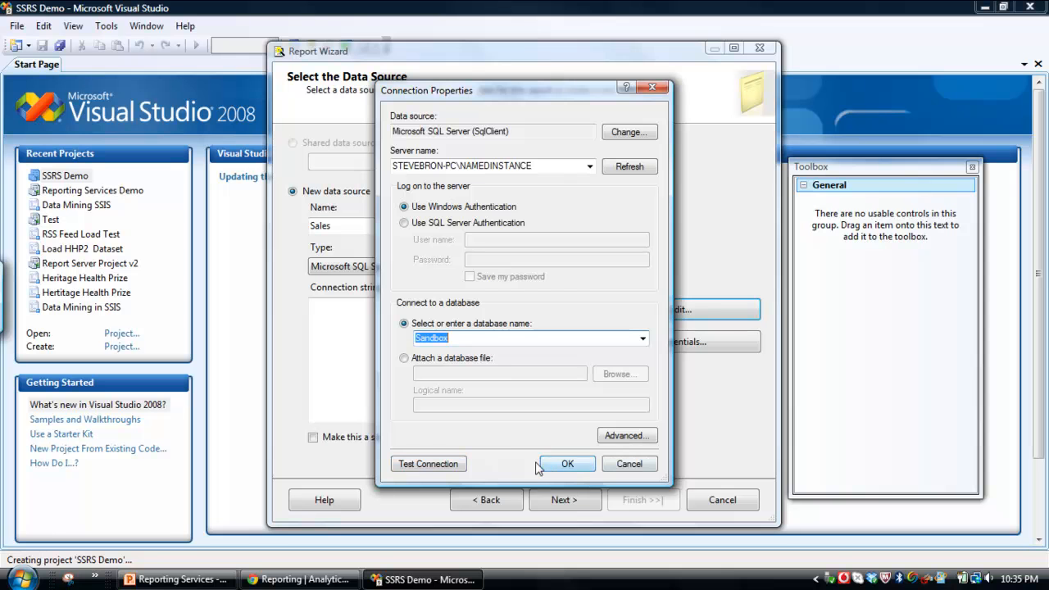
{"action": "left_click", "coordinate": [567, 464]}
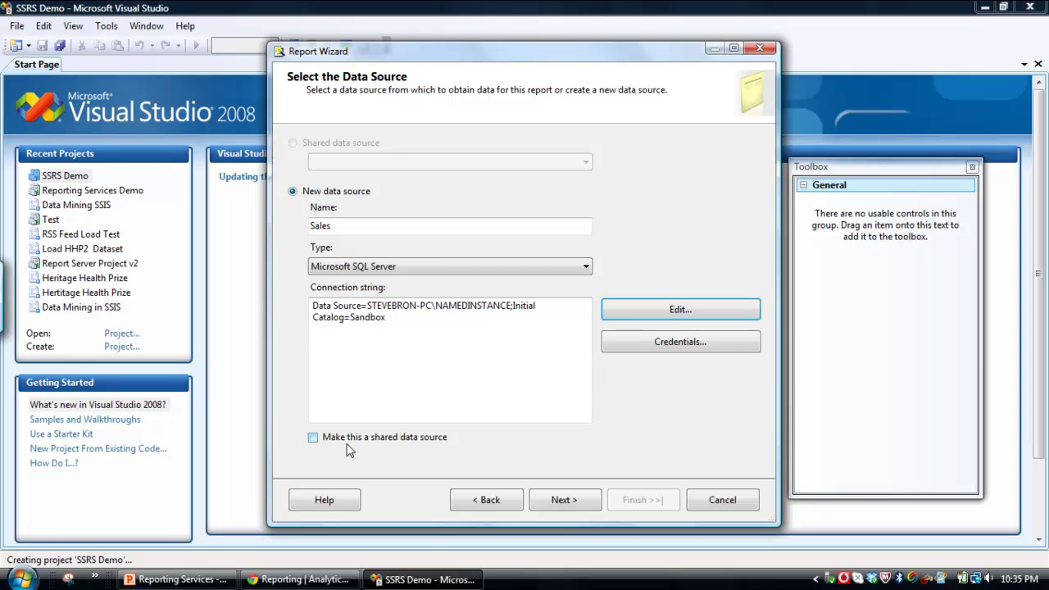
{"action": "mouse_move", "coordinate": [361, 420]}
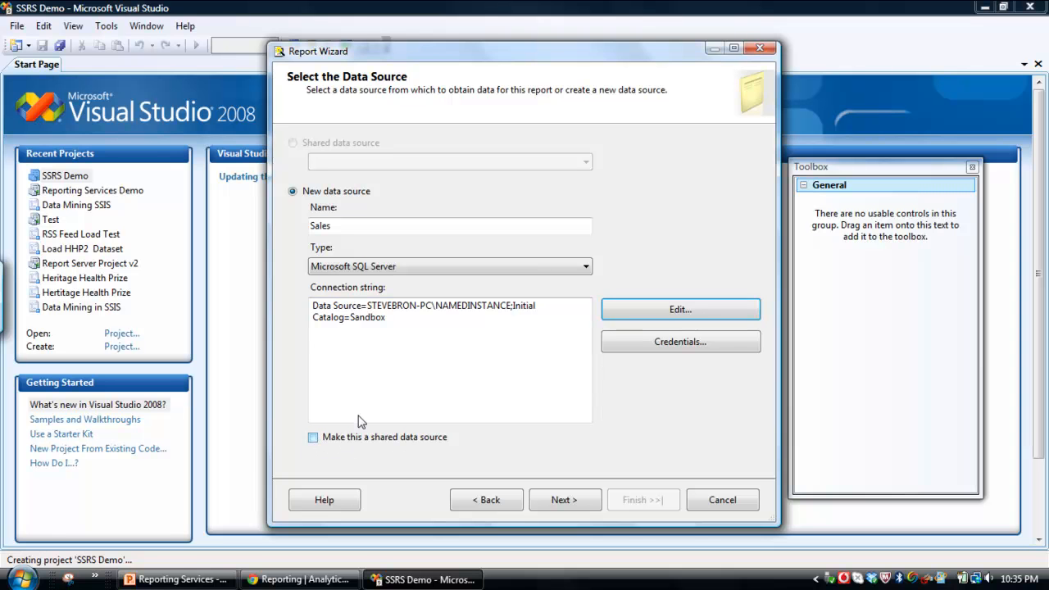
{"action": "mouse_move", "coordinate": [334, 426]}
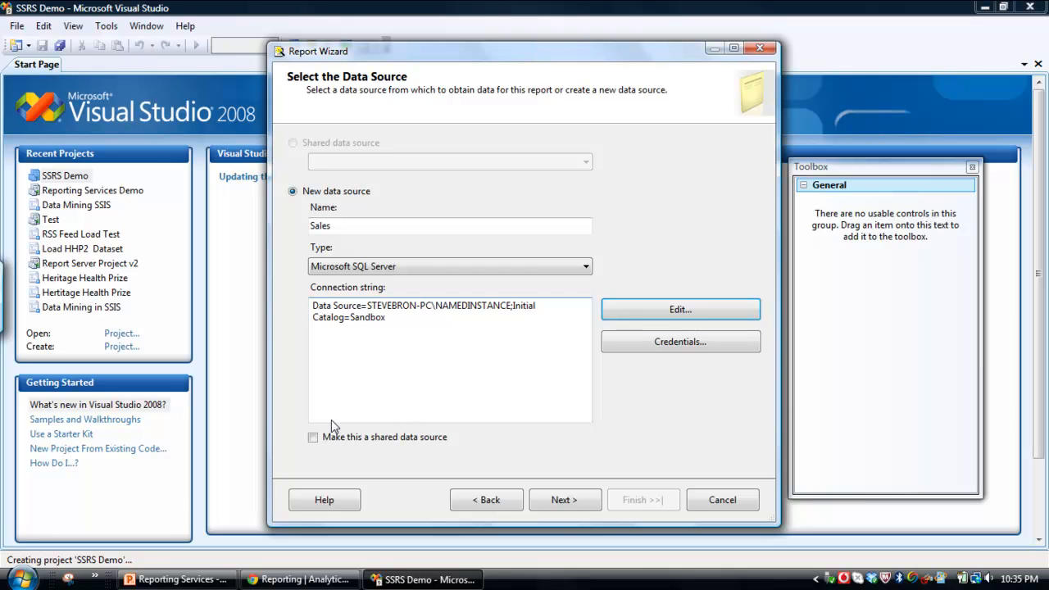
{"action": "mouse_move", "coordinate": [331, 439]}
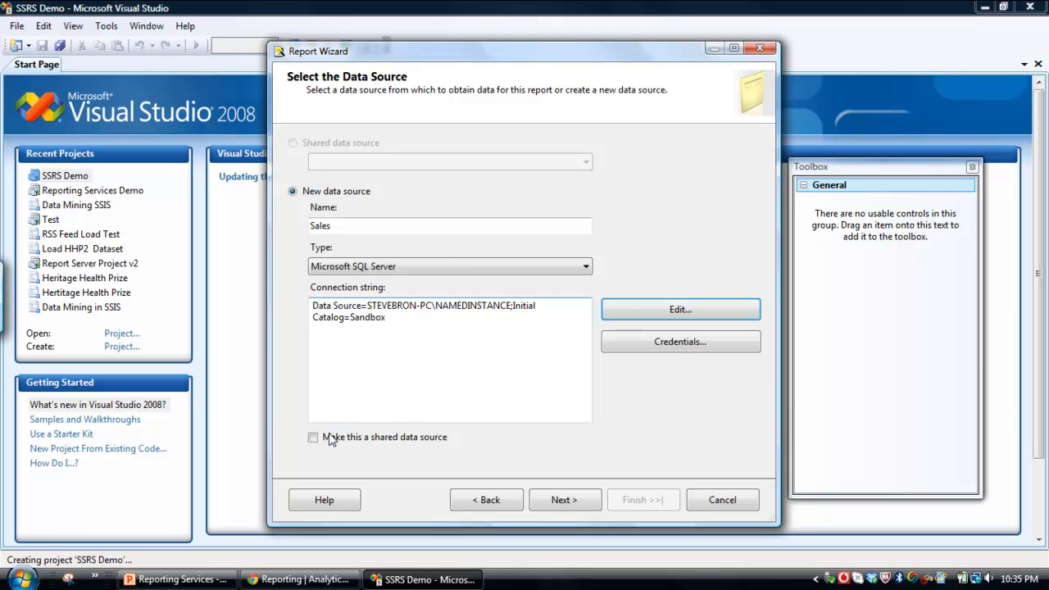
- Mark the Sales data source as shared and continue to the query design step
{"action": "left_click", "coordinate": [313, 435]}
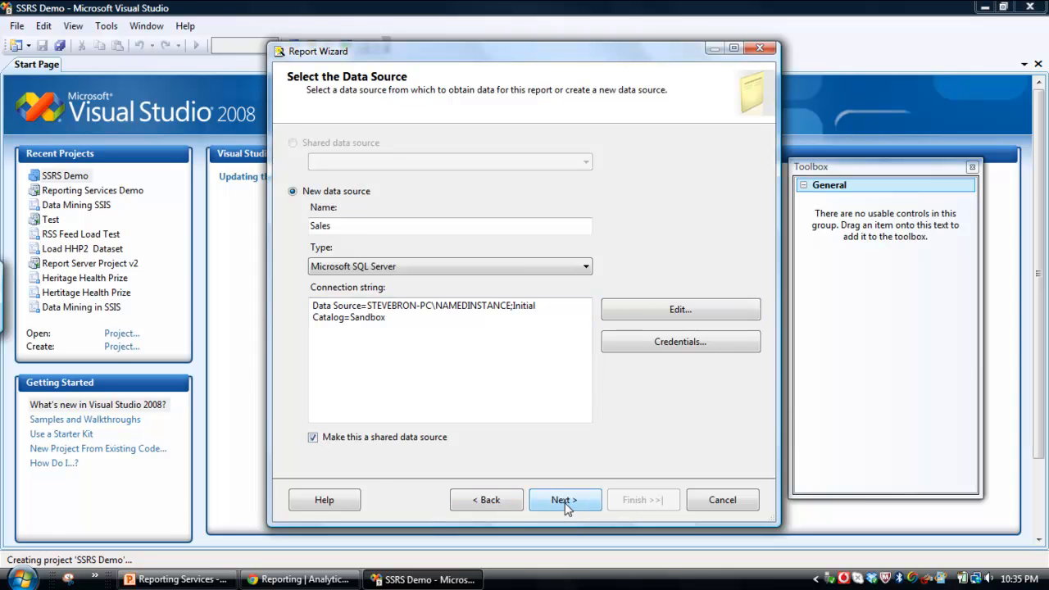
{"action": "left_click", "coordinate": [564, 499]}
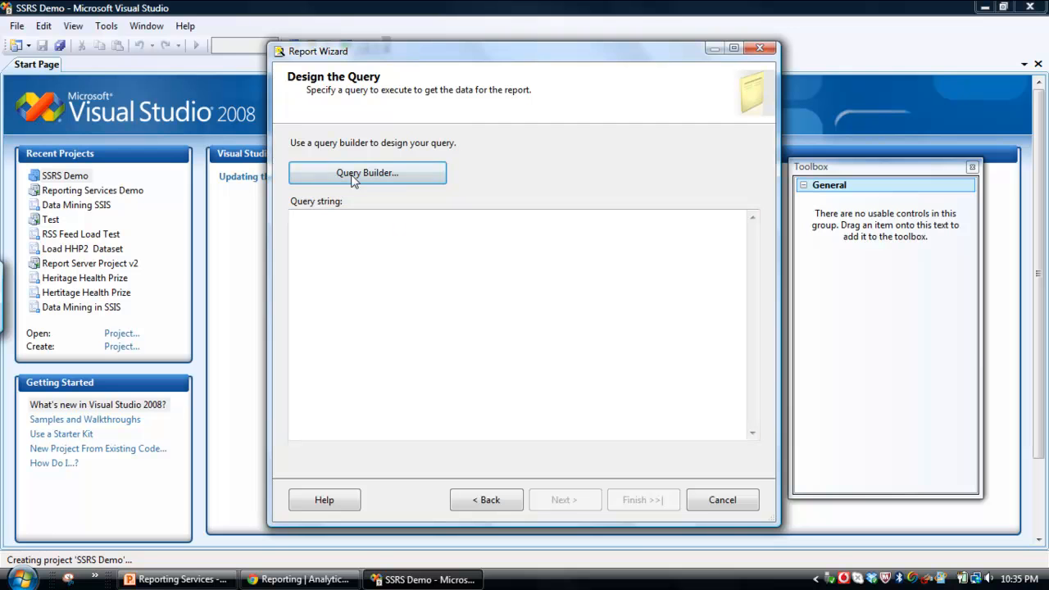
- In Query Builder, add the Reporting Services Demo File table and select Category, Product and Price
{"action": "left_click", "coordinate": [367, 172]}
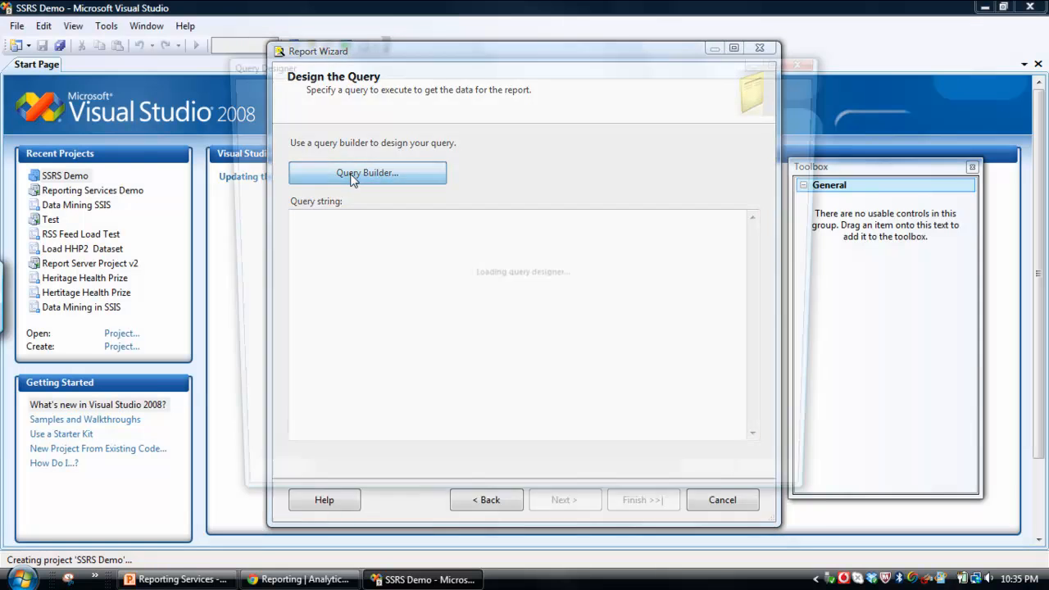
{"action": "left_click", "coordinate": [368, 172]}
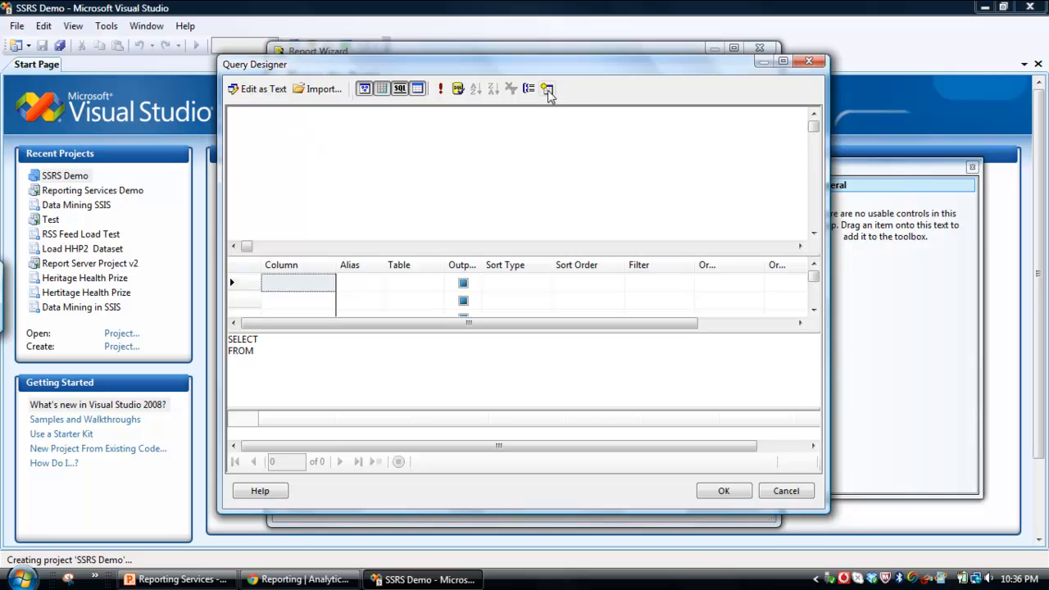
{"action": "left_click", "coordinate": [548, 89]}
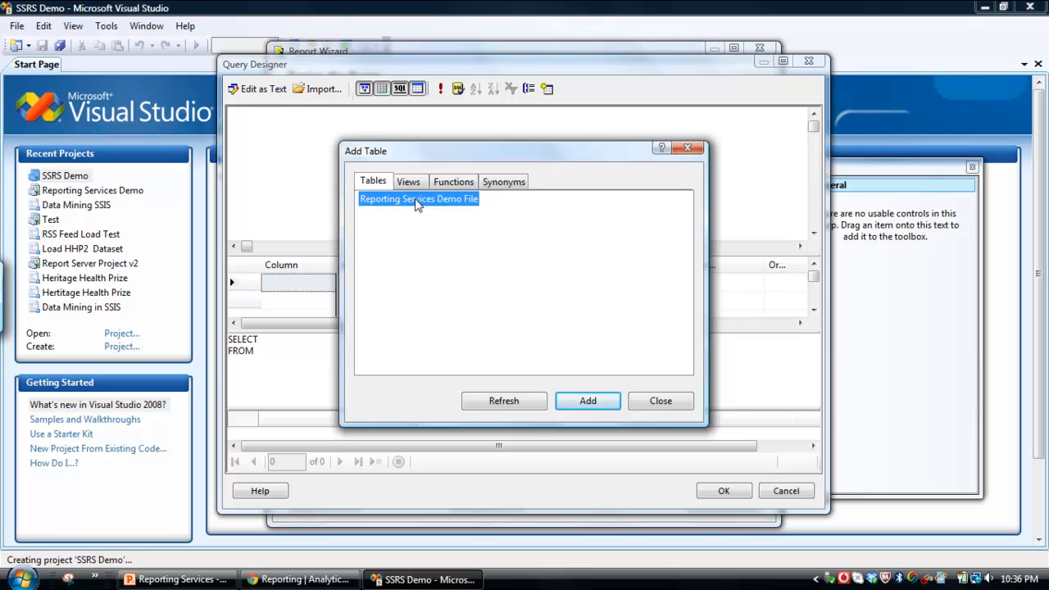
{"action": "mouse_move", "coordinate": [531, 278]}
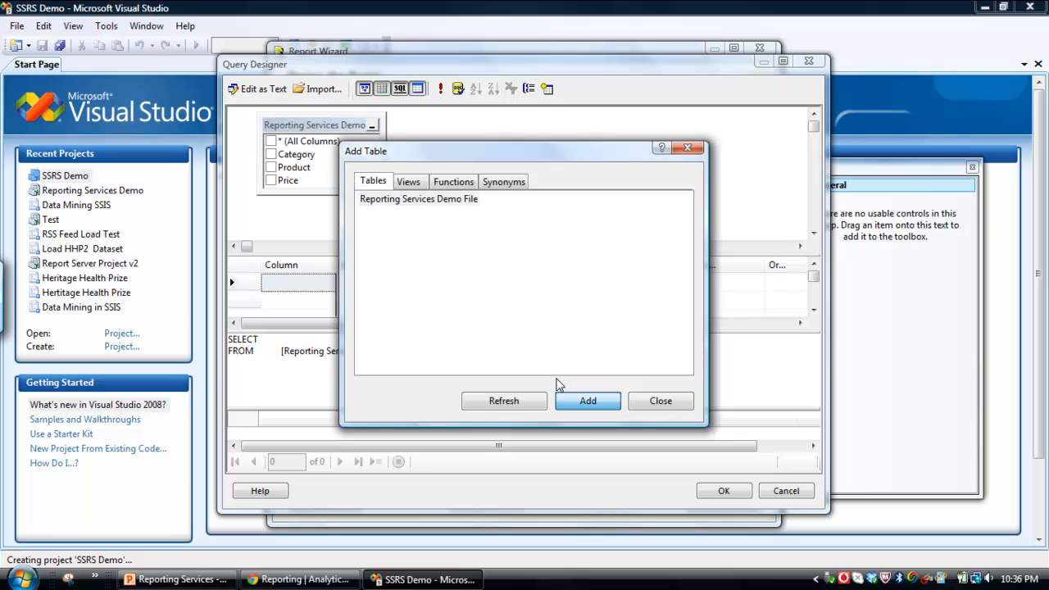
{"action": "left_click", "coordinate": [660, 399]}
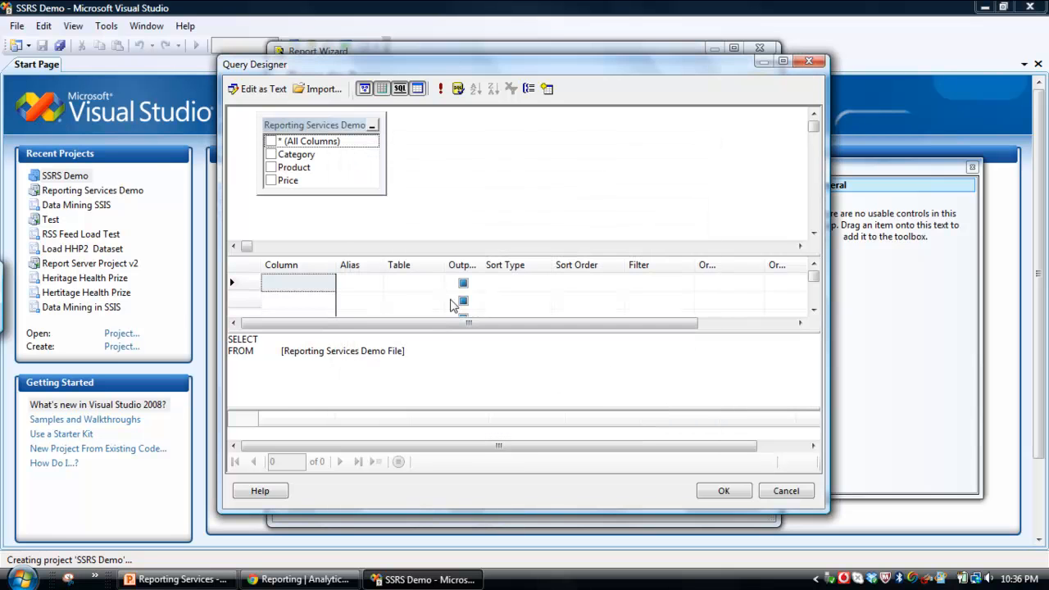
{"action": "left_click", "coordinate": [271, 154]}
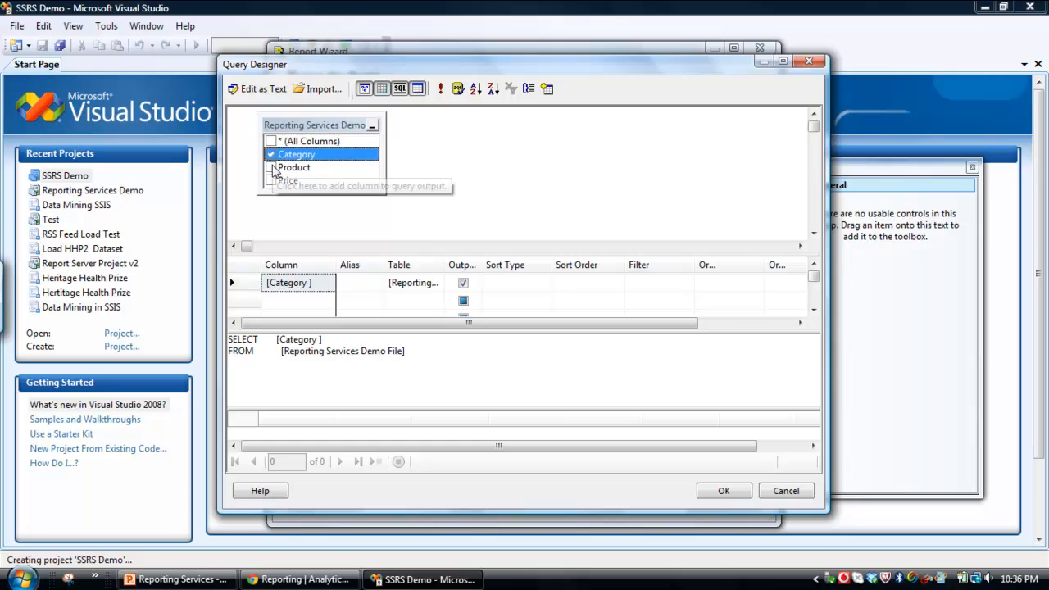
{"action": "left_click", "coordinate": [272, 167]}
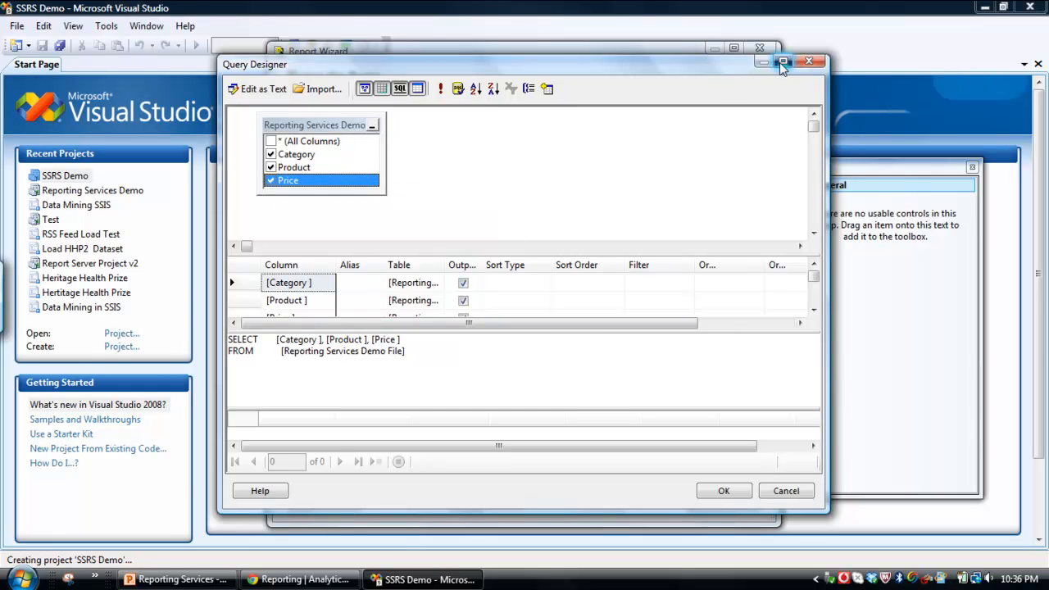
{"action": "left_click", "coordinate": [784, 62]}
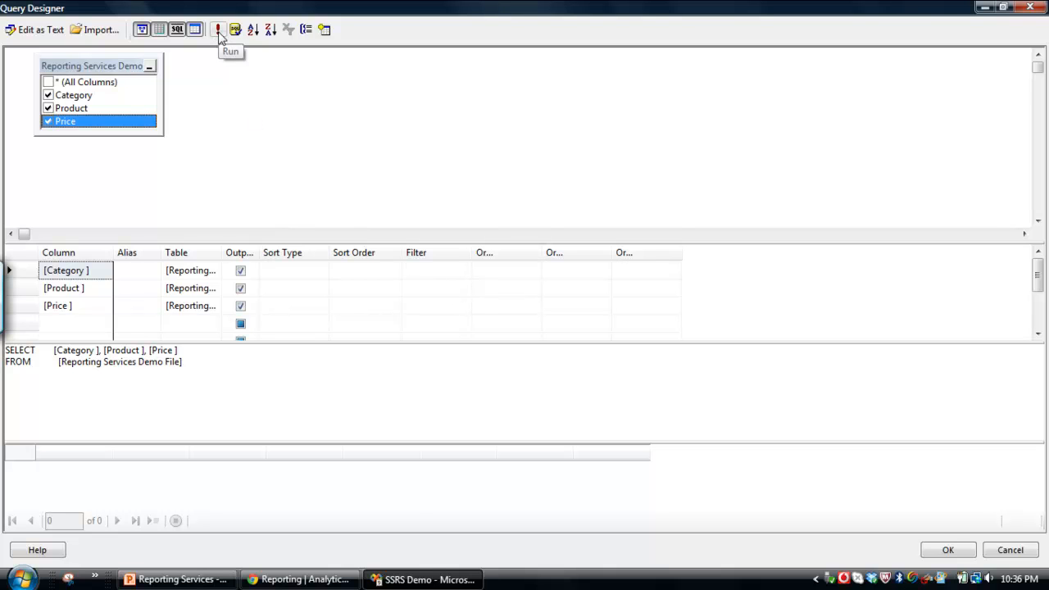
- Run the query to view its 22 result rows, then accept it back into the wizard
{"action": "left_click", "coordinate": [218, 29]}
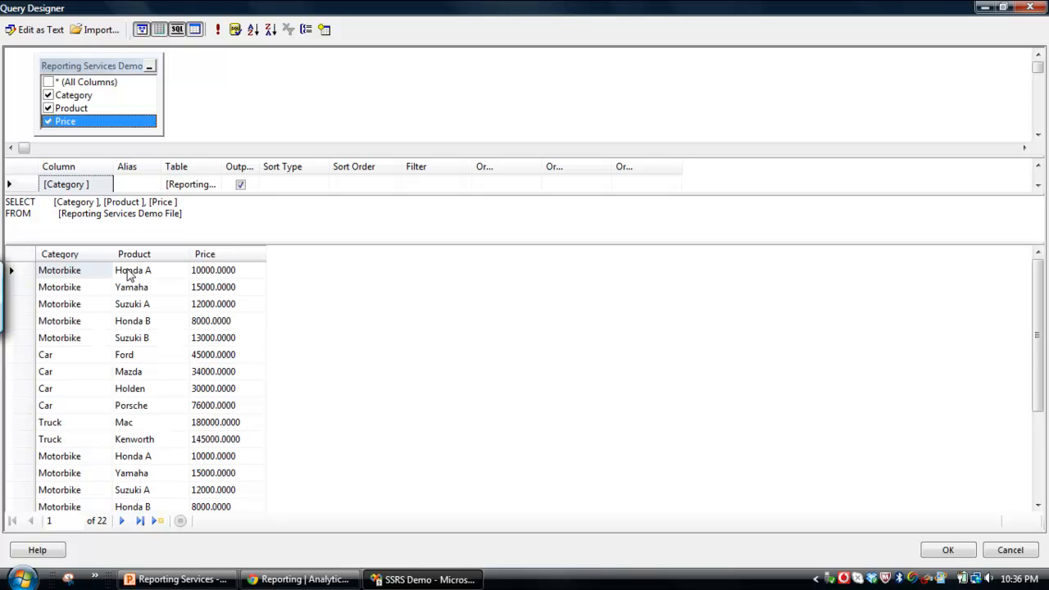
{"action": "mouse_move", "coordinate": [67, 310]}
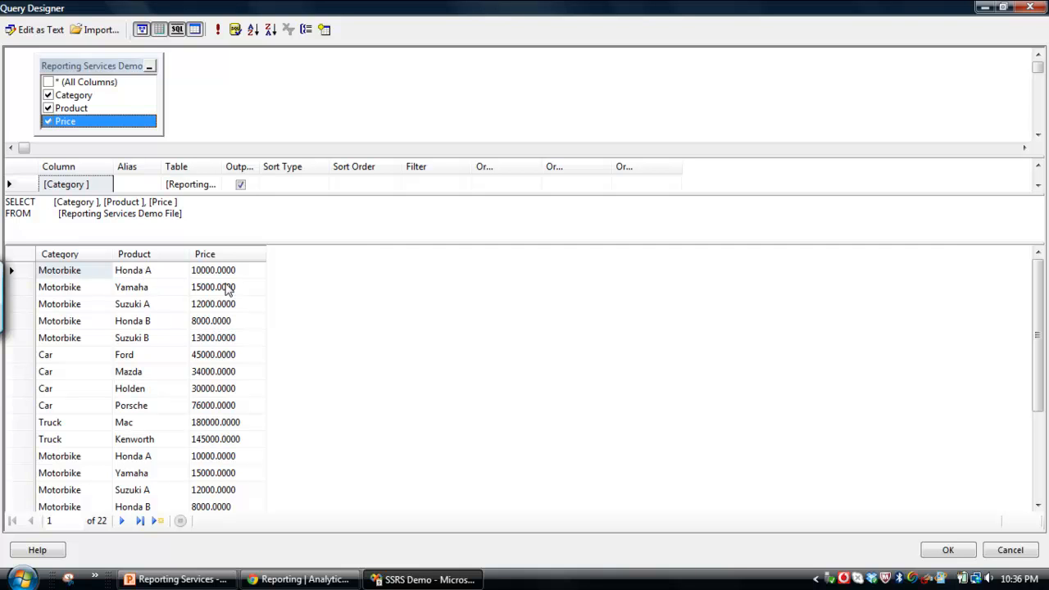
{"action": "mouse_move", "coordinate": [387, 380]}
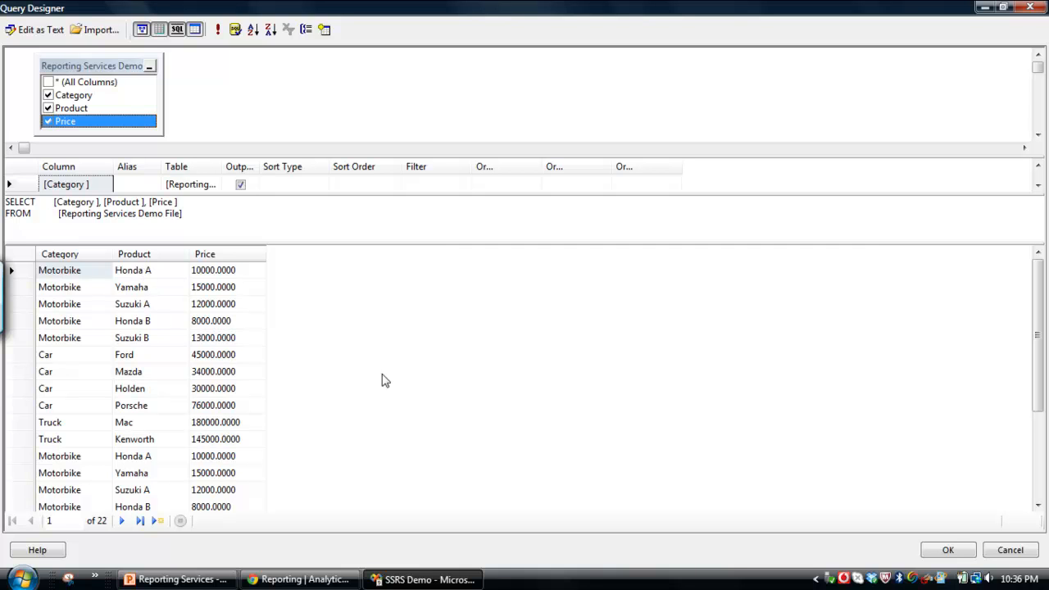
{"action": "mouse_move", "coordinate": [604, 403]}
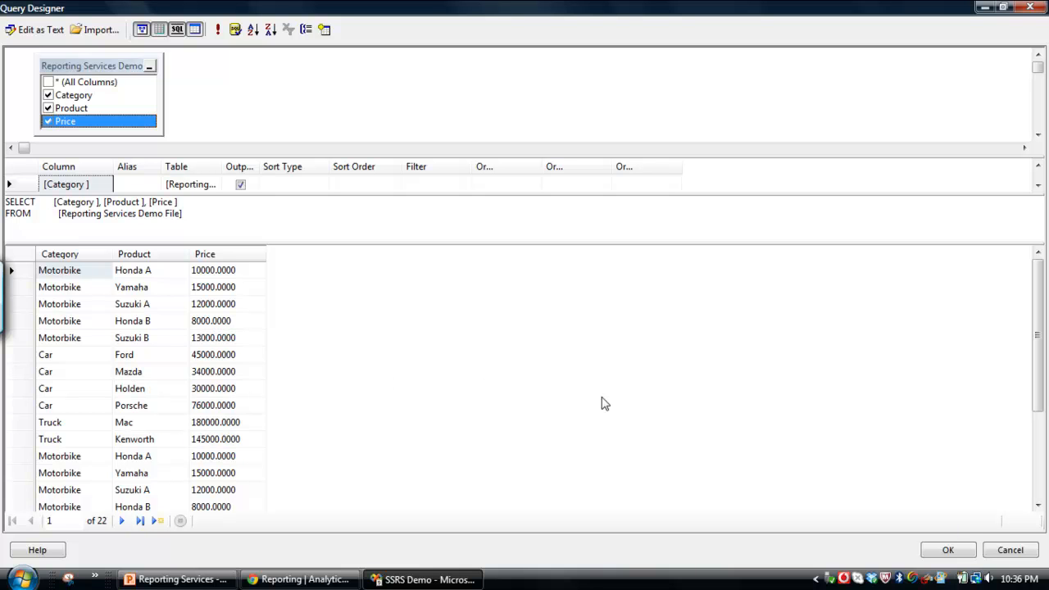
{"action": "left_click", "coordinate": [950, 550]}
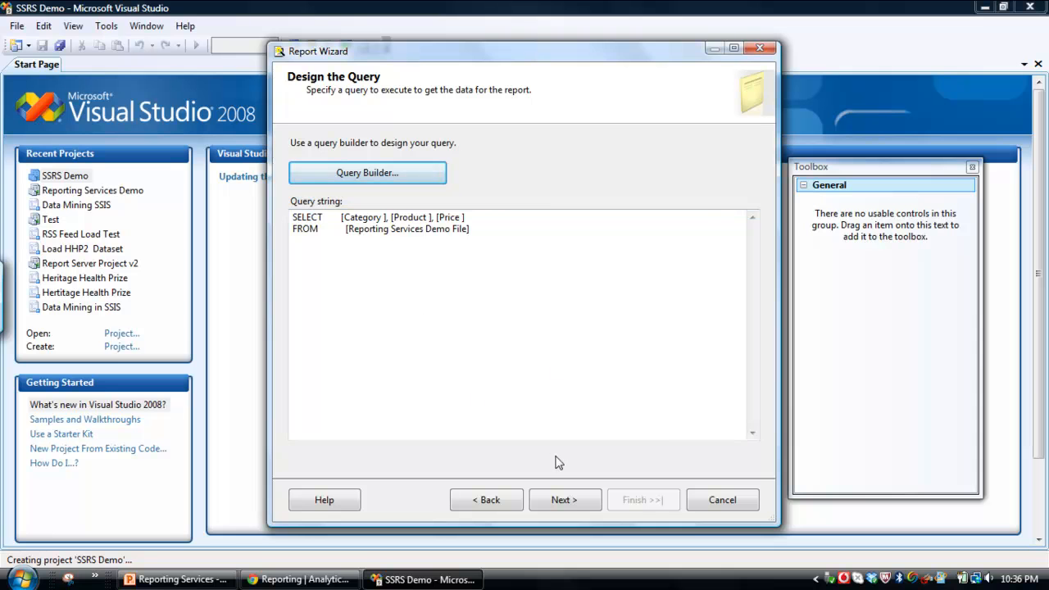
- Keep the Tabular type, group by Category and Product, with Price as the detail field
{"action": "left_click", "coordinate": [563, 498]}
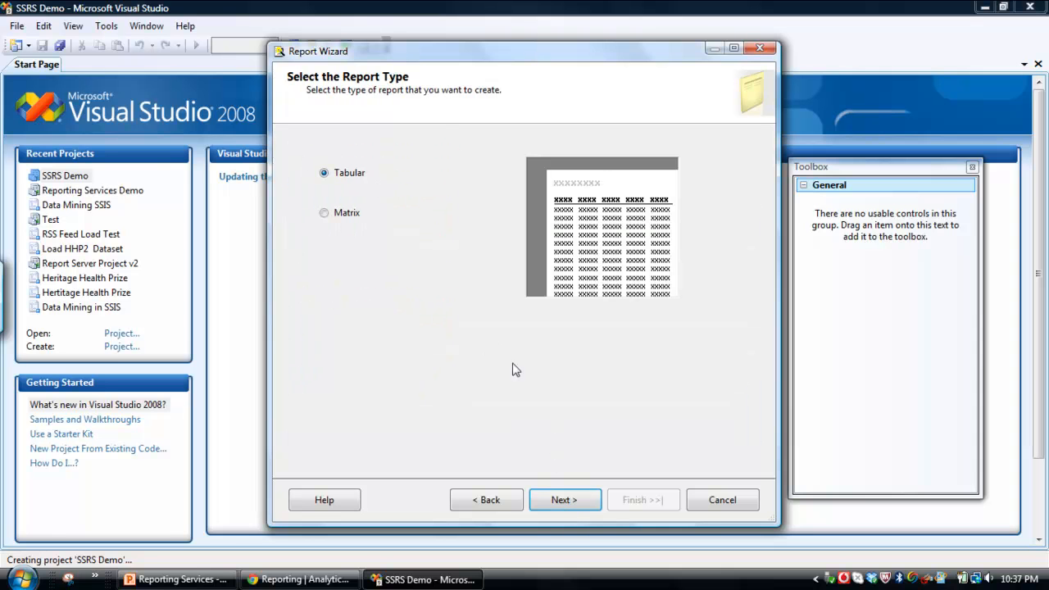
{"action": "left_click", "coordinate": [563, 500]}
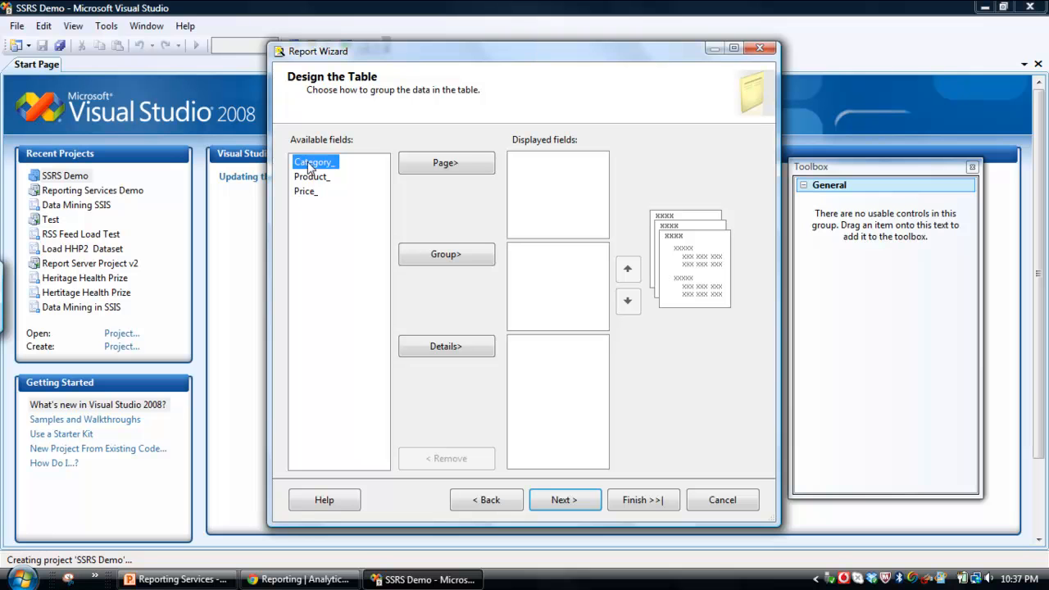
{"action": "mouse_move", "coordinate": [446, 254]}
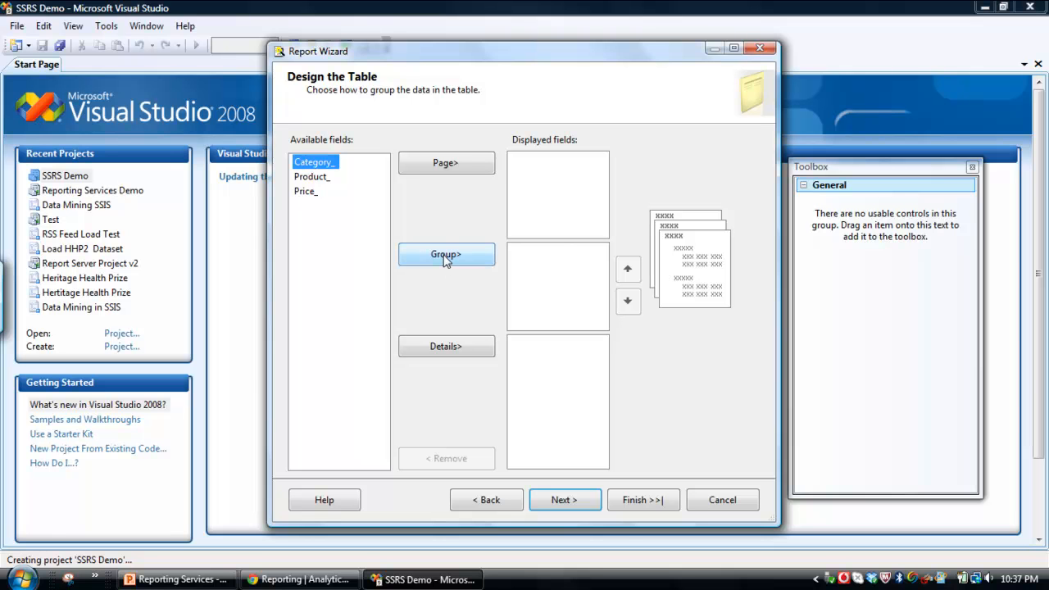
{"action": "left_click", "coordinate": [446, 254]}
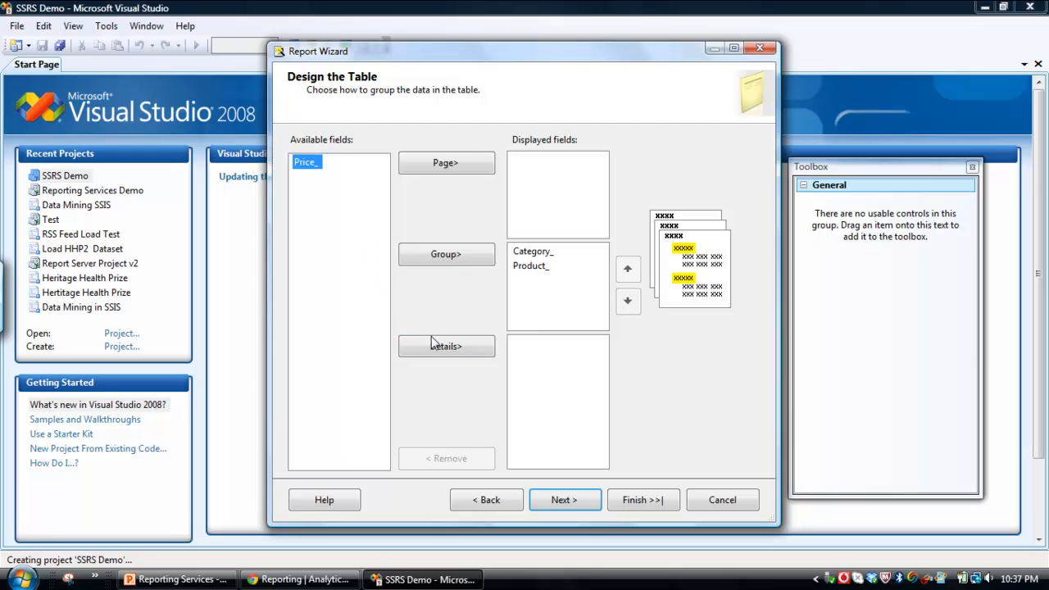
{"action": "left_click", "coordinate": [445, 346]}
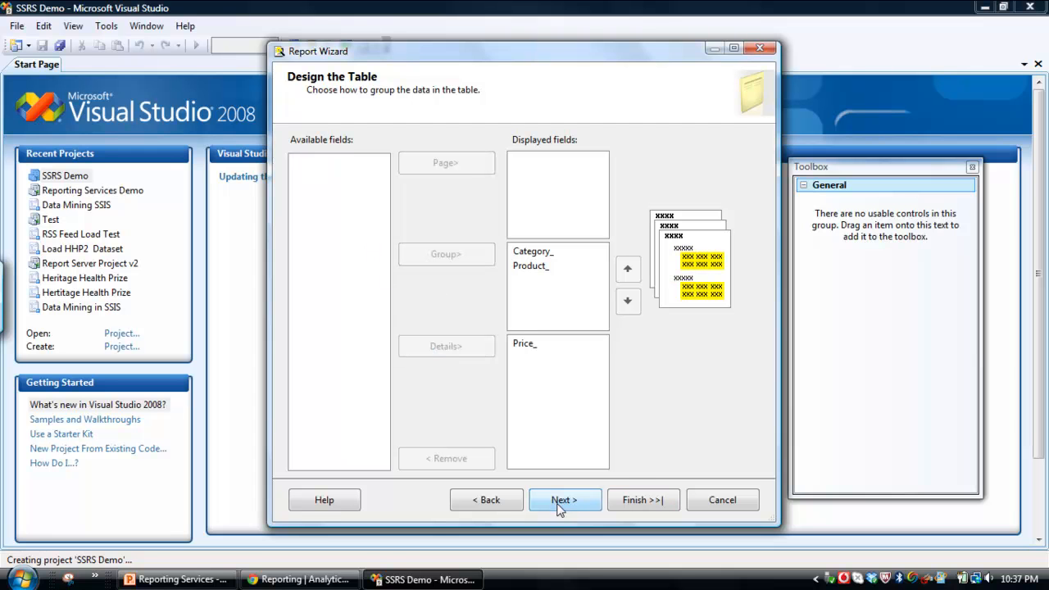
- Choose a stepped layout with subtotals included and drilldown enabled
{"action": "left_click", "coordinate": [564, 500]}
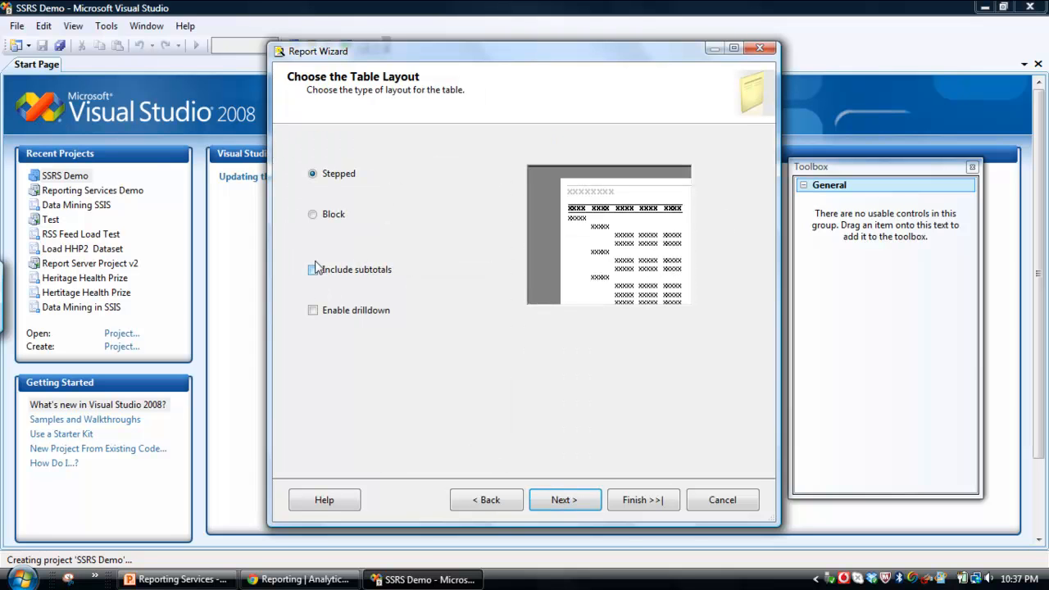
{"action": "mouse_move", "coordinate": [342, 310]}
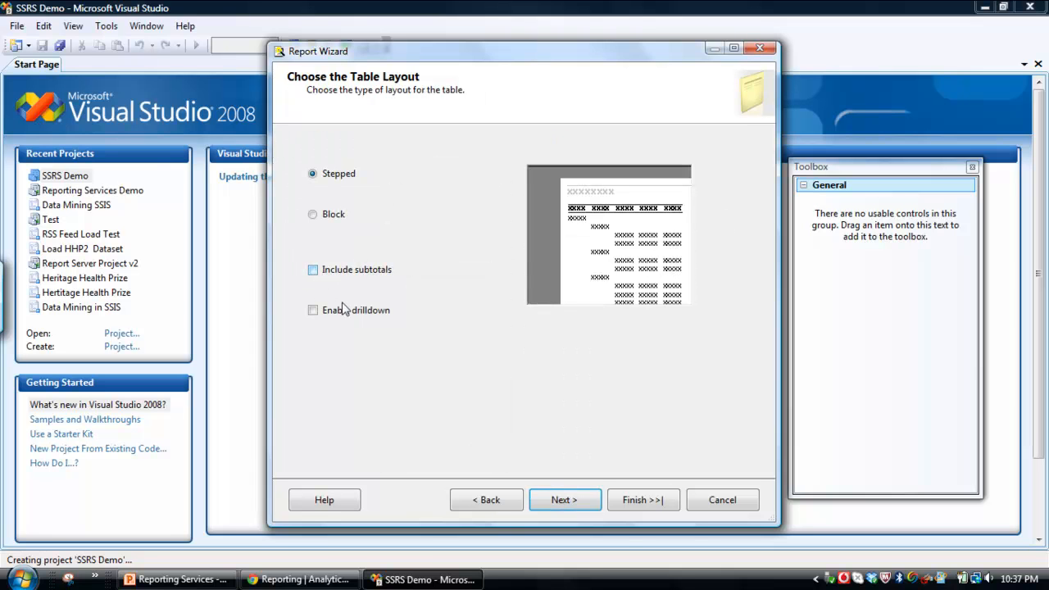
{"action": "left_click", "coordinate": [312, 310]}
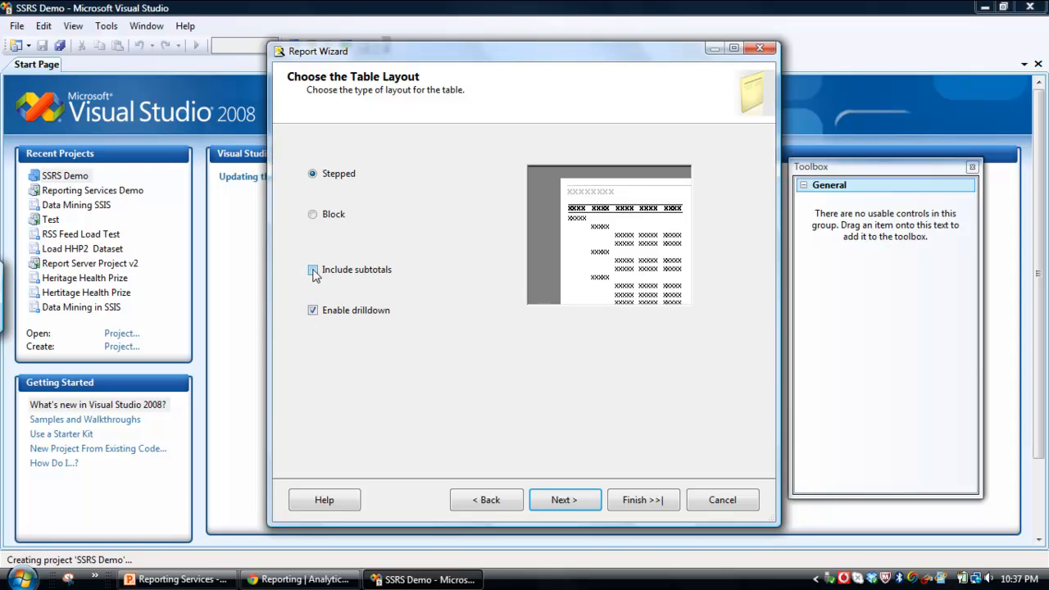
{"action": "left_click", "coordinate": [313, 269]}
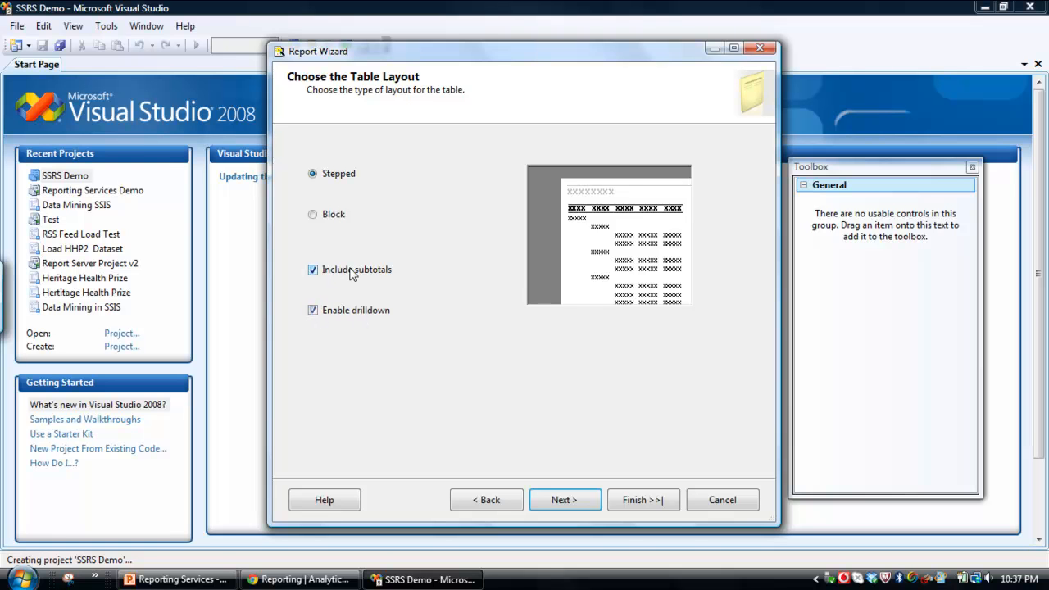
{"action": "mouse_move", "coordinate": [397, 226]}
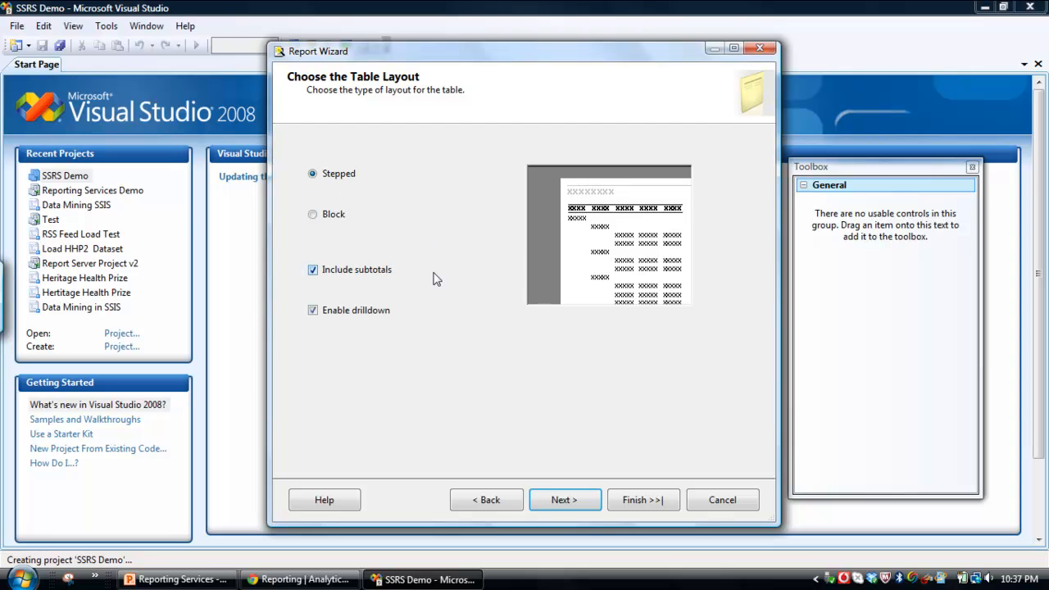
{"action": "mouse_move", "coordinate": [567, 500]}
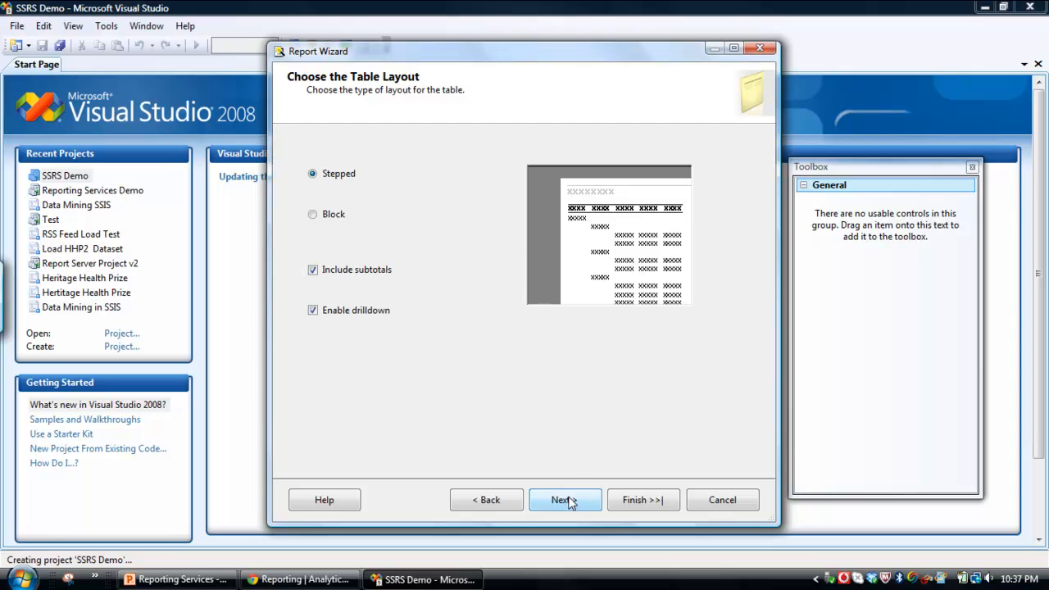
{"action": "left_click", "coordinate": [563, 498]}
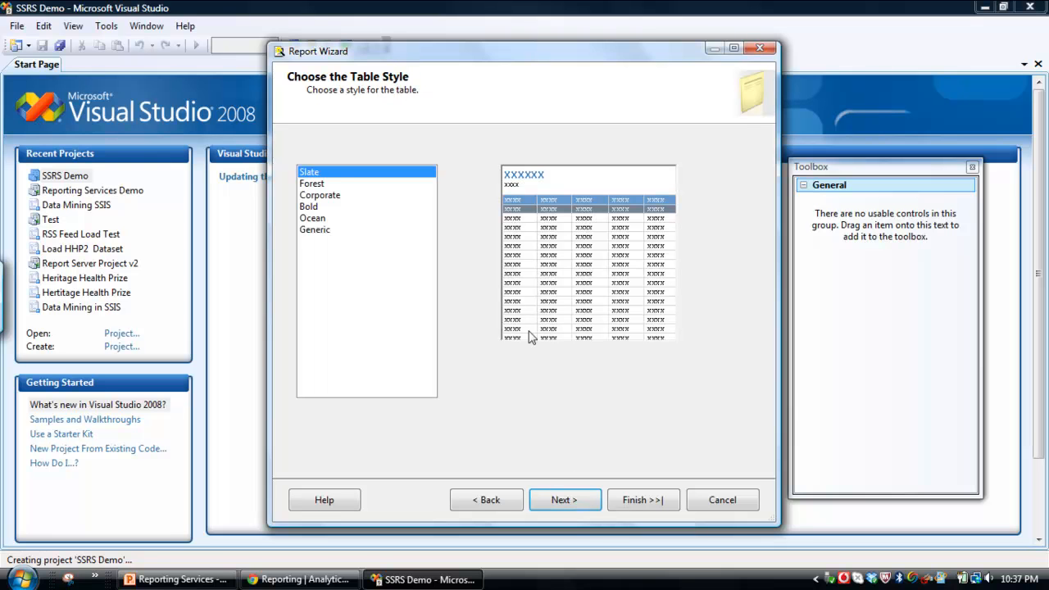
- Preview the Forest style, settle on Slate, and continue to the deployment location
{"action": "left_click", "coordinate": [312, 184]}
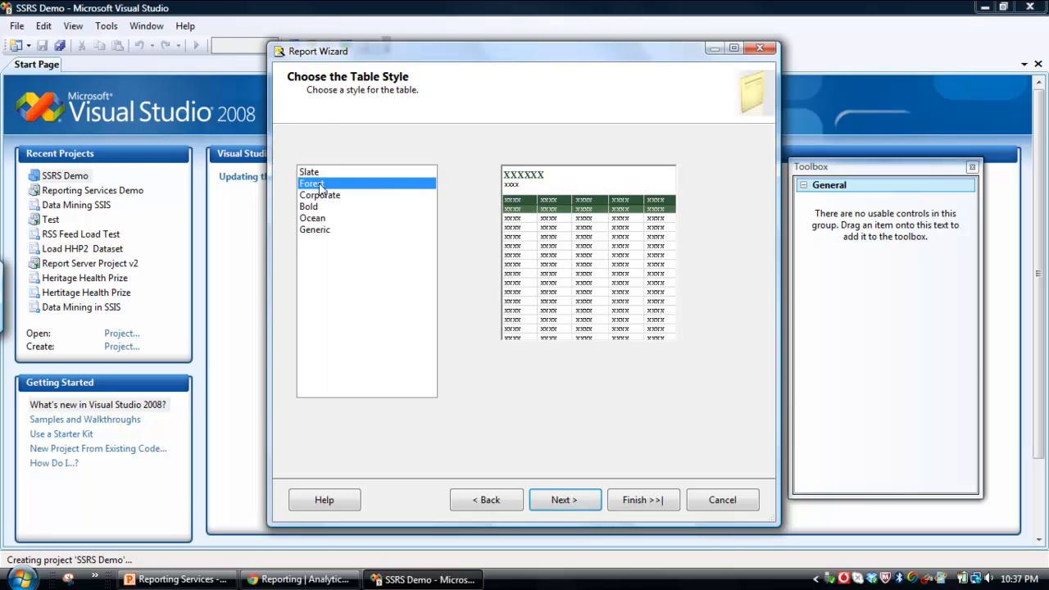
{"action": "left_click", "coordinate": [308, 172]}
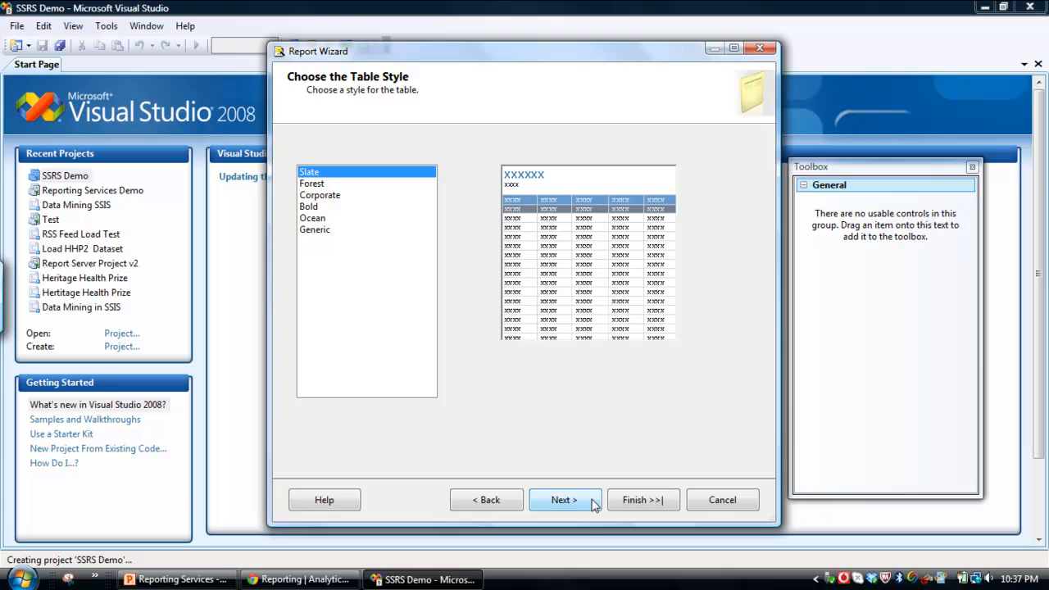
{"action": "left_click", "coordinate": [564, 500]}
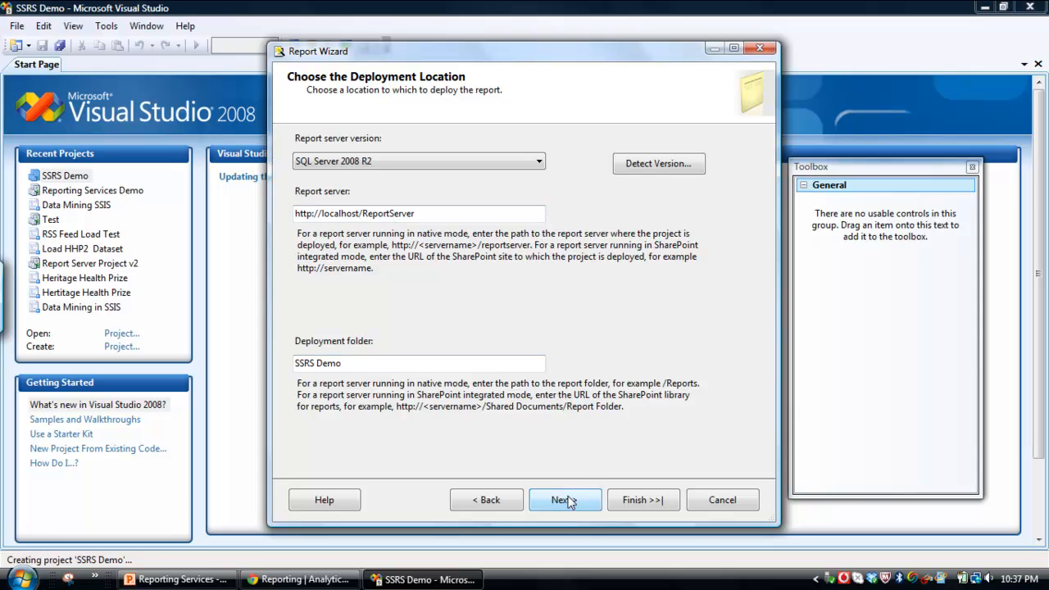
- Accept the deployment location, name the report SSRS Demo and enable Preview report
{"action": "left_click", "coordinate": [564, 498]}
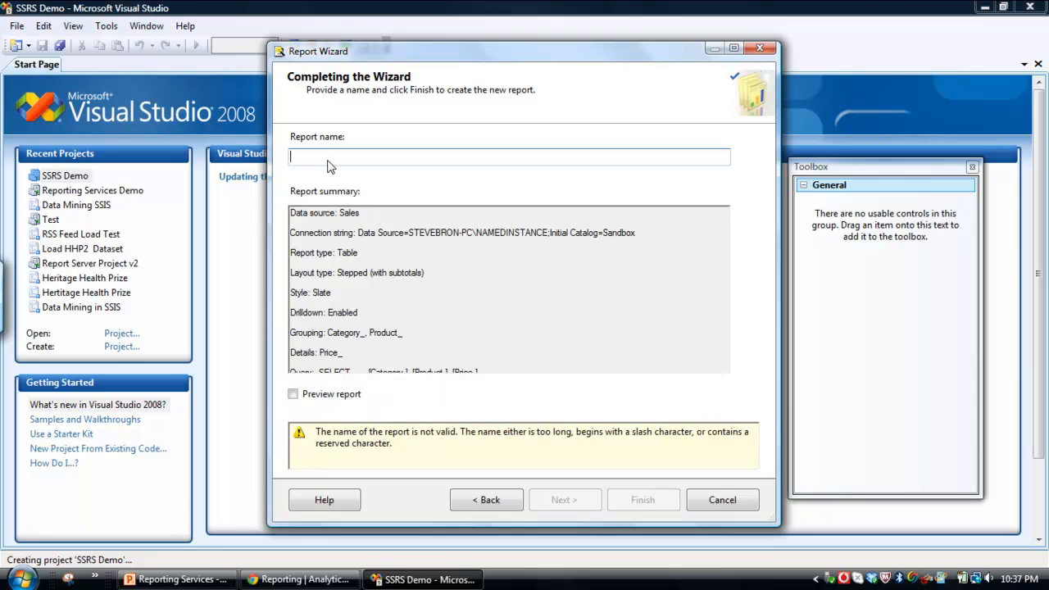
{"action": "type", "text": "SSRS"}
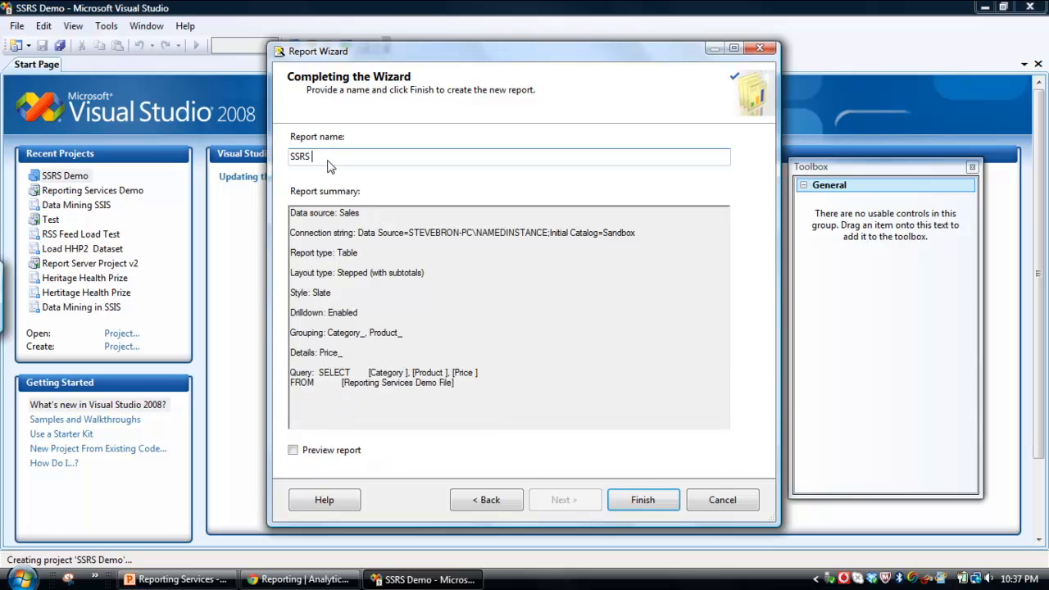
{"action": "type", "text": "Demo"}
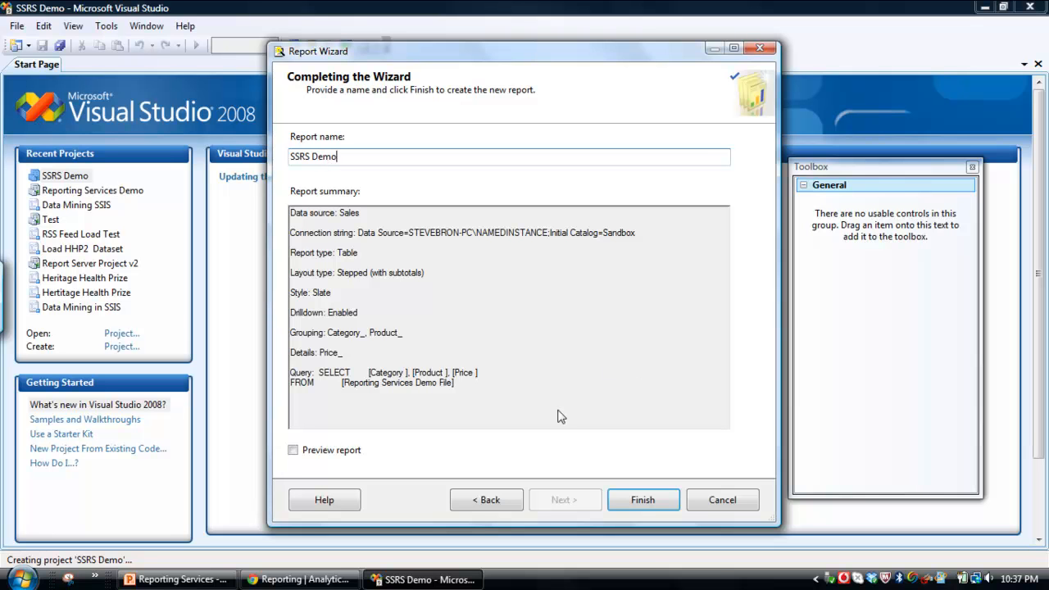
{"action": "left_click", "coordinate": [292, 449]}
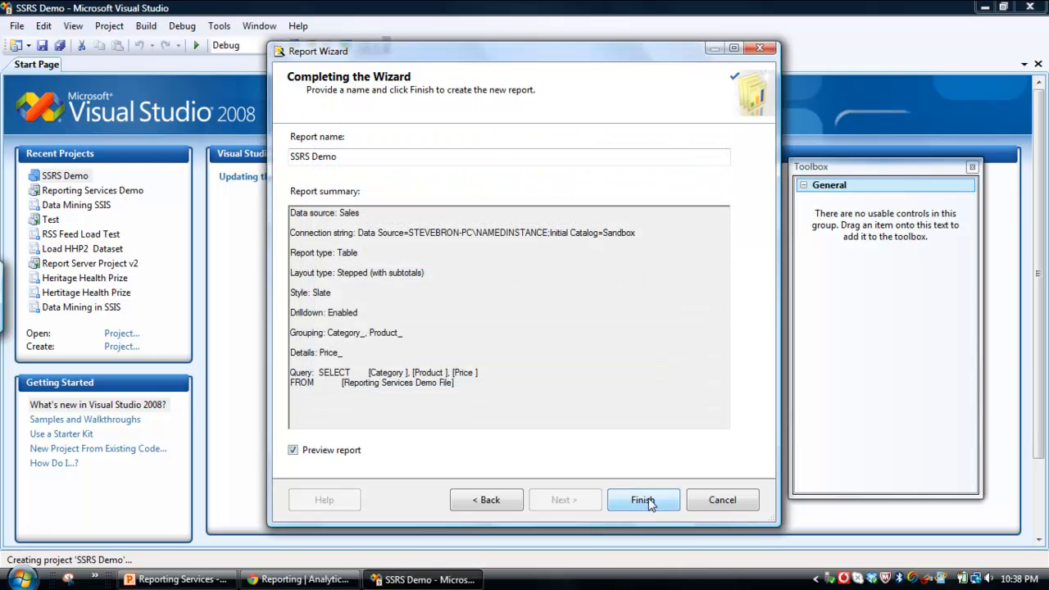
{"action": "mouse_move", "coordinate": [652, 517]}
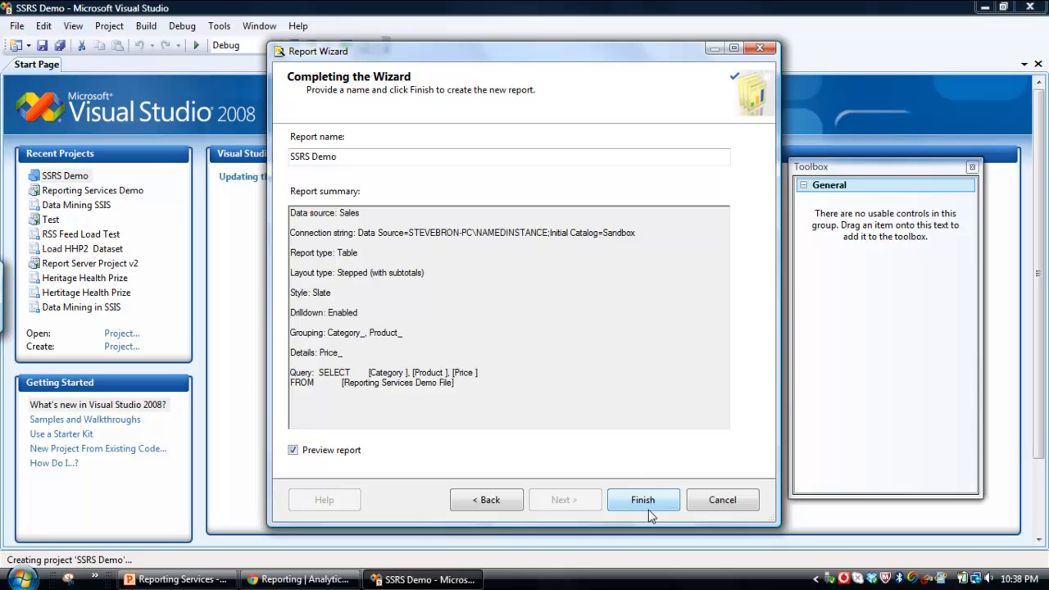
{"action": "mouse_move", "coordinate": [648, 467]}
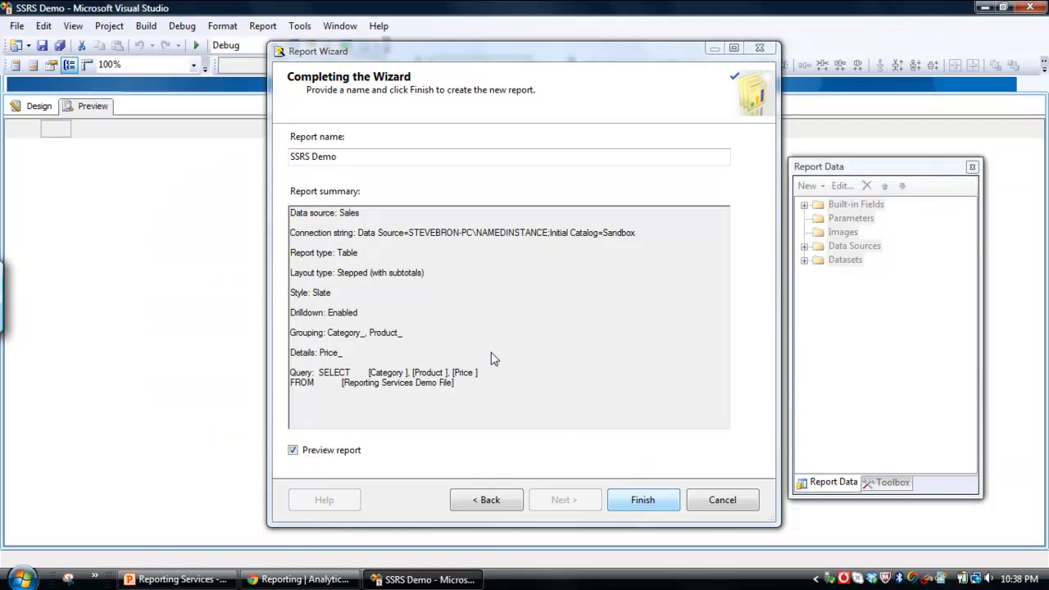
- Finish the wizard so SSRS Demo.rdl is created and opens in design view
{"action": "left_click", "coordinate": [643, 500]}
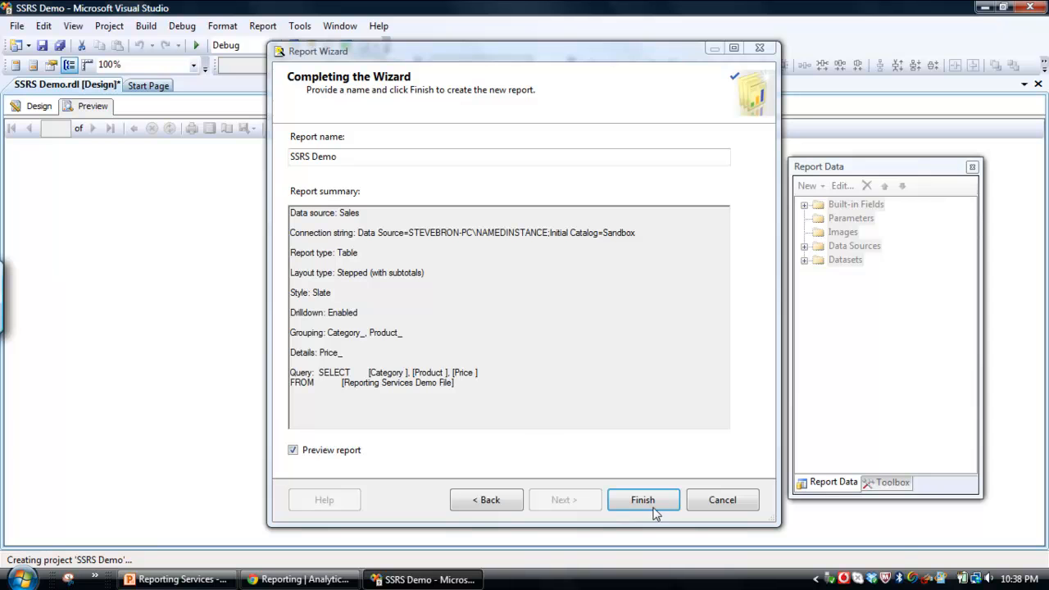
{"action": "left_click", "coordinate": [642, 499]}
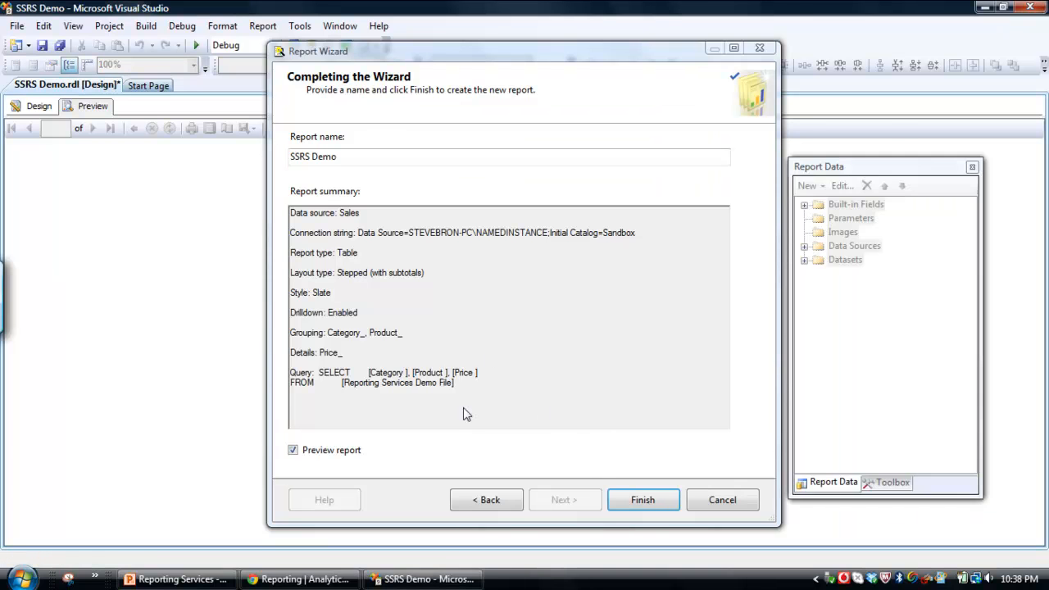
- Show the report preview and expand Car to list its products
{"action": "left_click", "coordinate": [642, 498]}
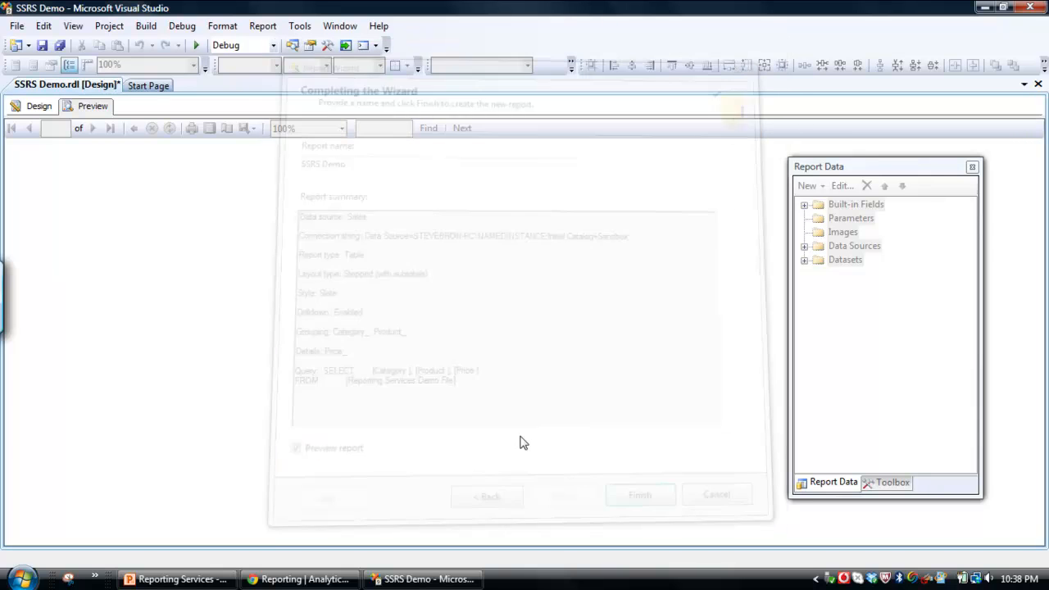
{"action": "left_click", "coordinate": [639, 495]}
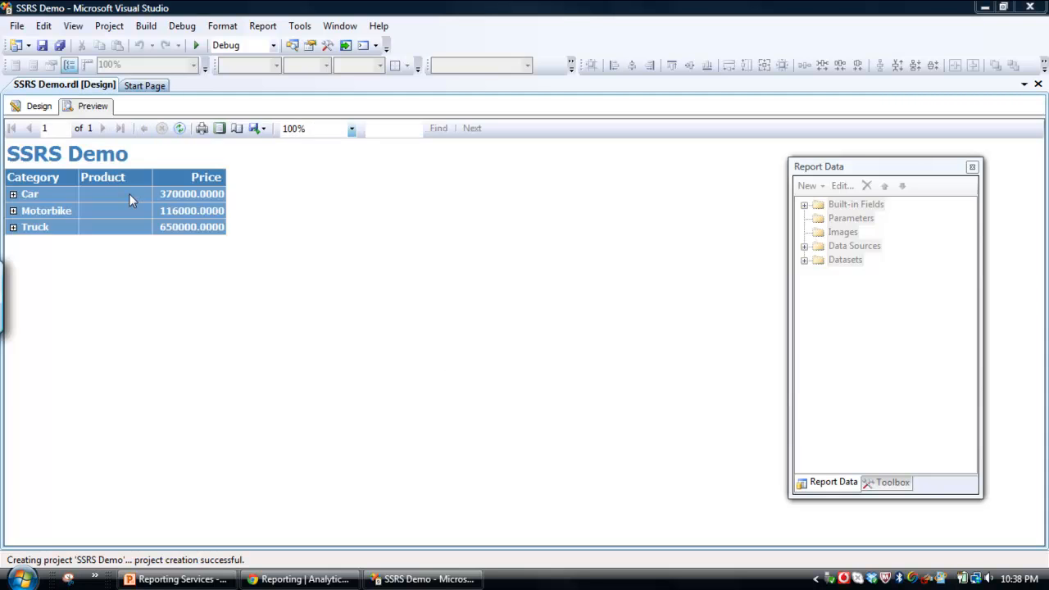
{"action": "mouse_move", "coordinate": [35, 194]}
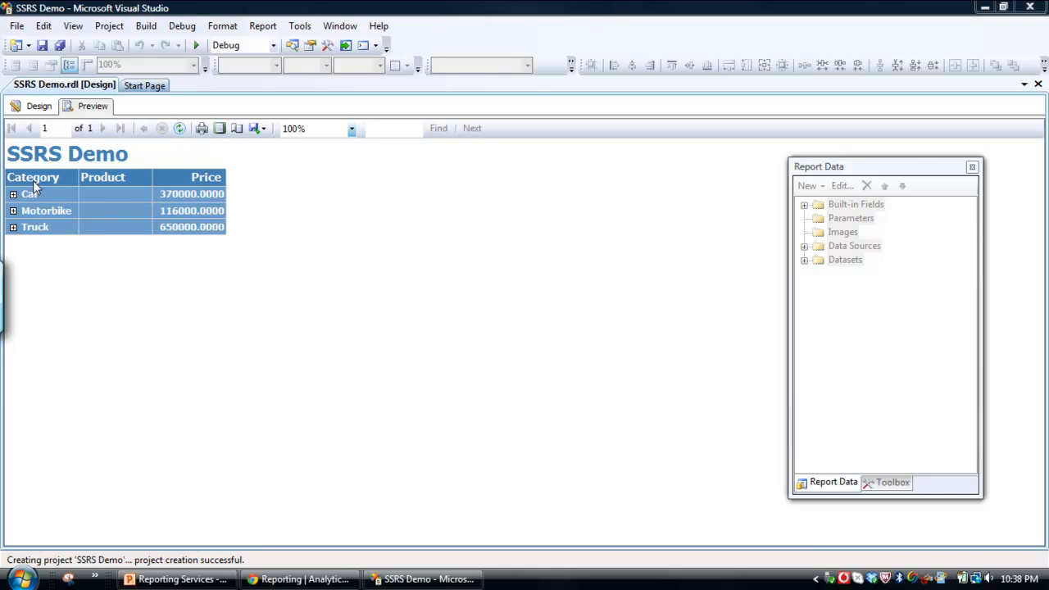
{"action": "mouse_move", "coordinate": [23, 203]}
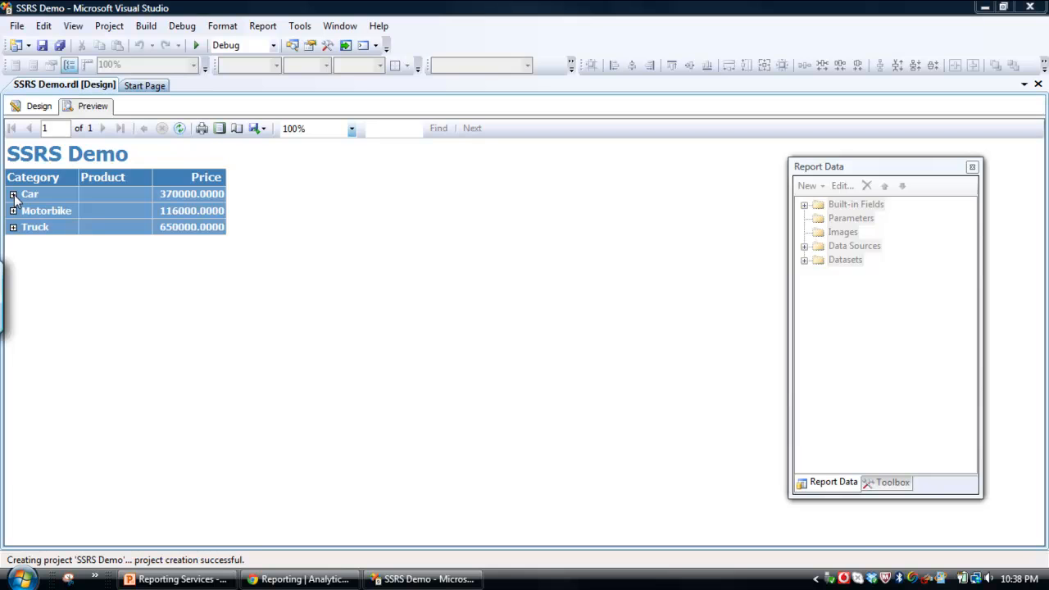
{"action": "left_click", "coordinate": [13, 193]}
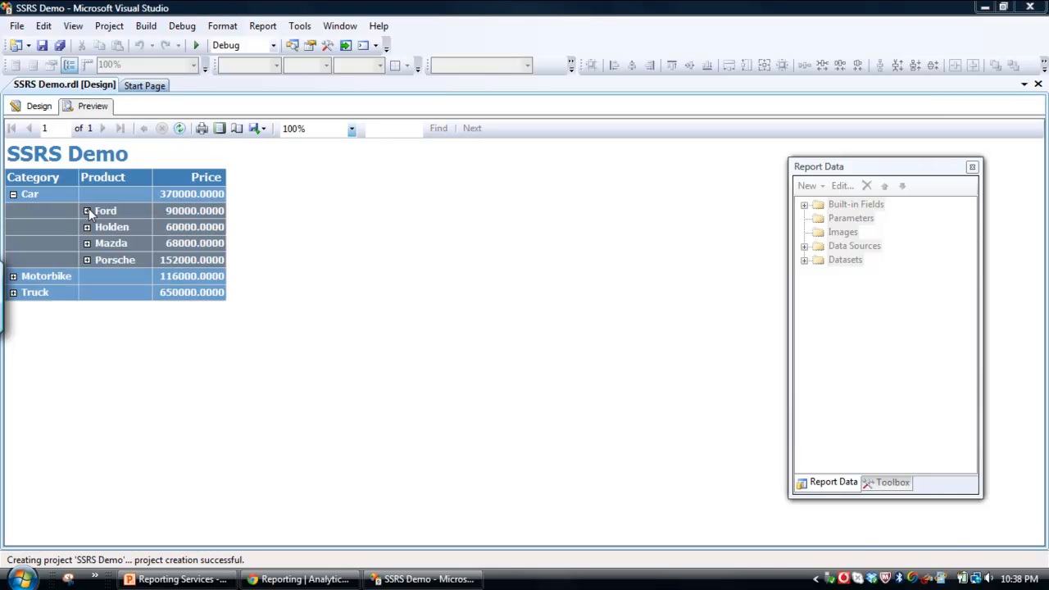
{"action": "mouse_move", "coordinate": [88, 211]}
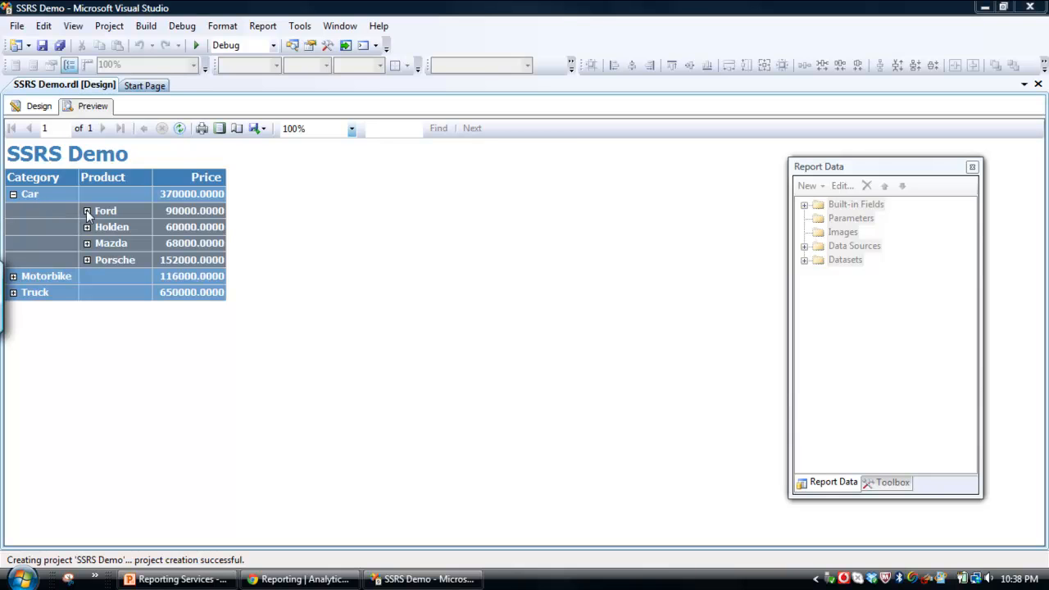
- Expand Ford under Car to reveal its individual prices
{"action": "left_click", "coordinate": [87, 210]}
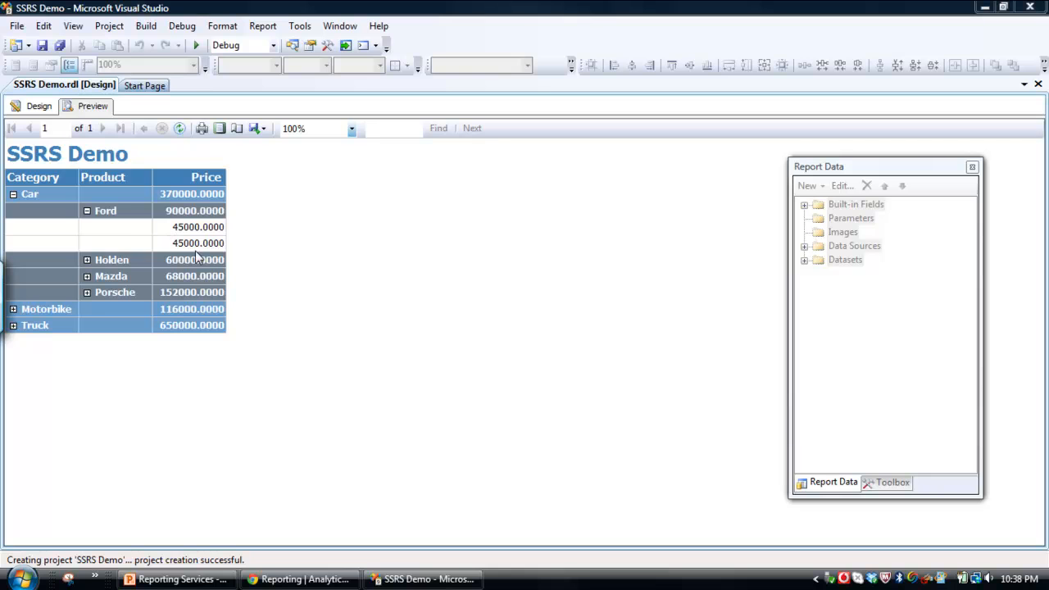
{"action": "mouse_move", "coordinate": [89, 210]}
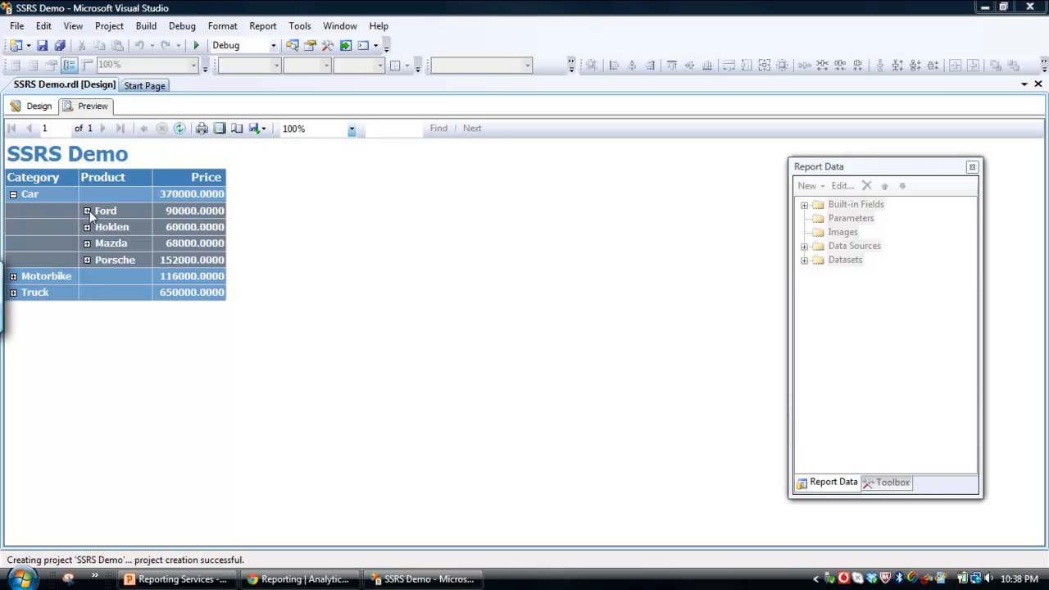
{"action": "left_click", "coordinate": [85, 210]}
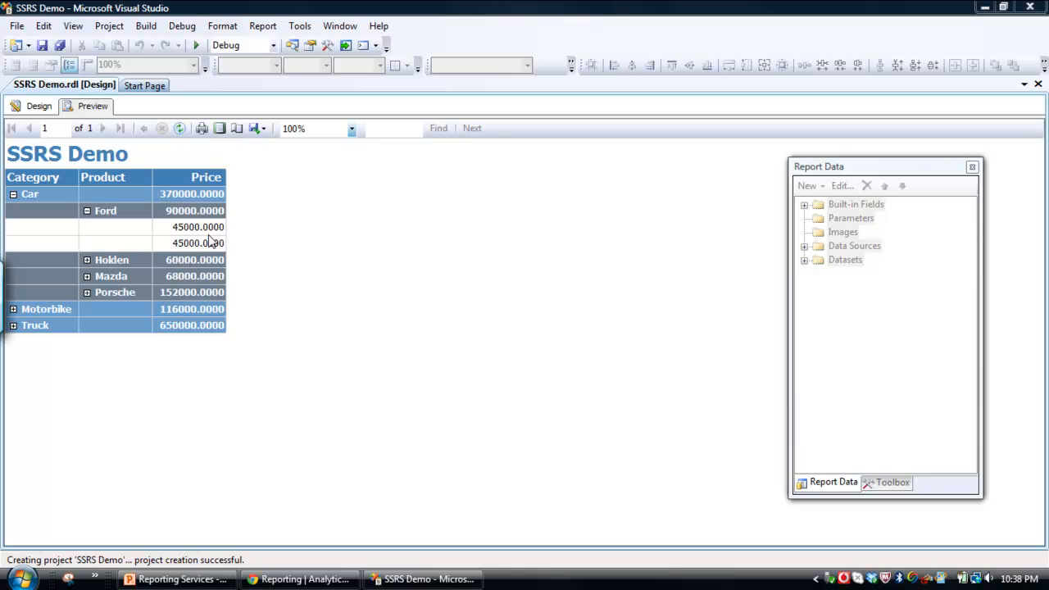
{"action": "mouse_move", "coordinate": [160, 221]}
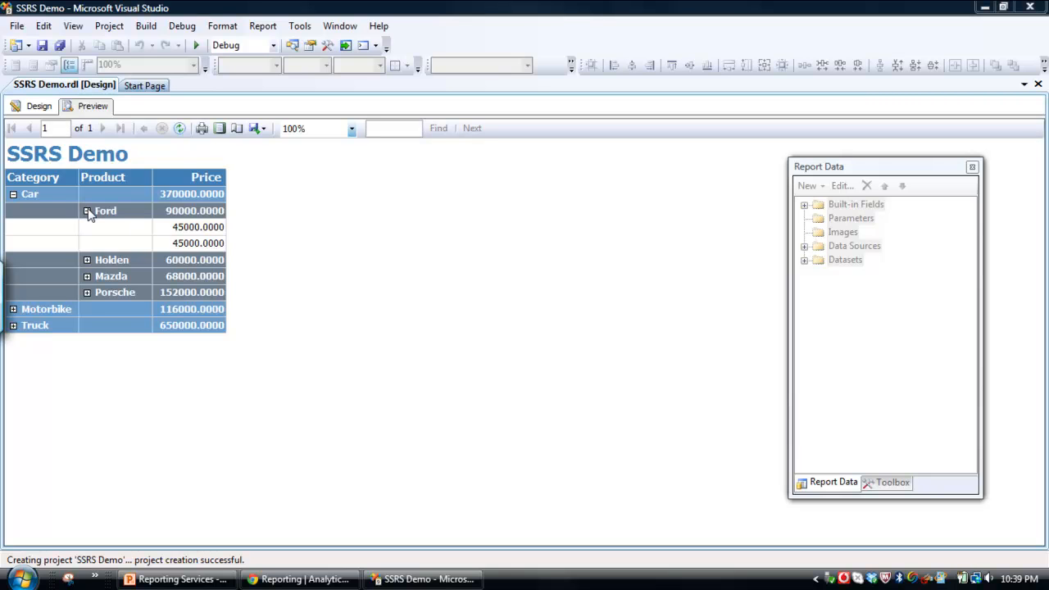
{"action": "left_click", "coordinate": [87, 210]}
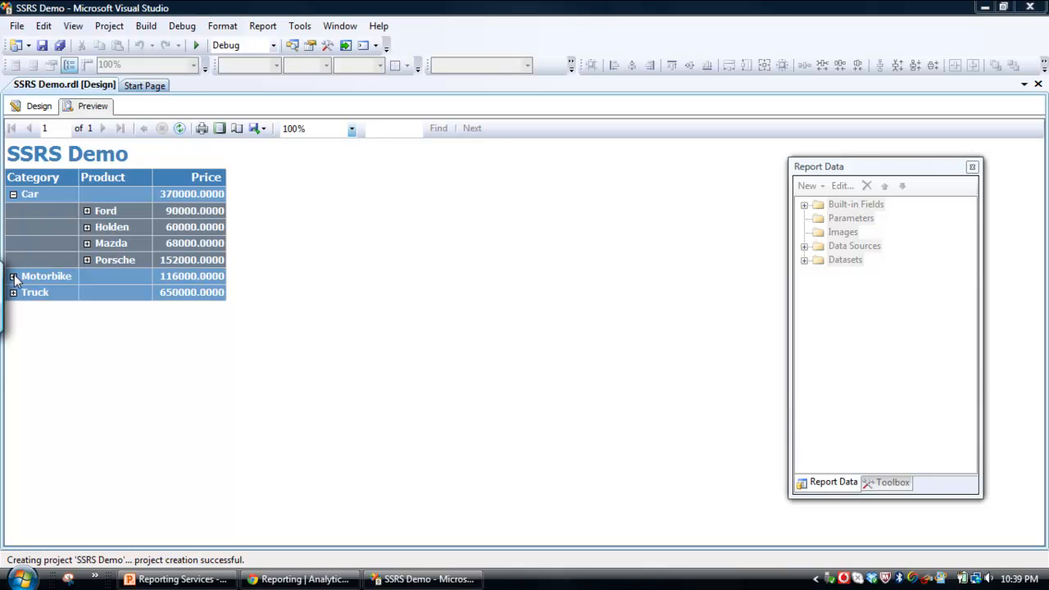
- Expand Motorbike, collapse Car to its subtotal, and bring up the Analytics in Action page
{"action": "left_click", "coordinate": [13, 275]}
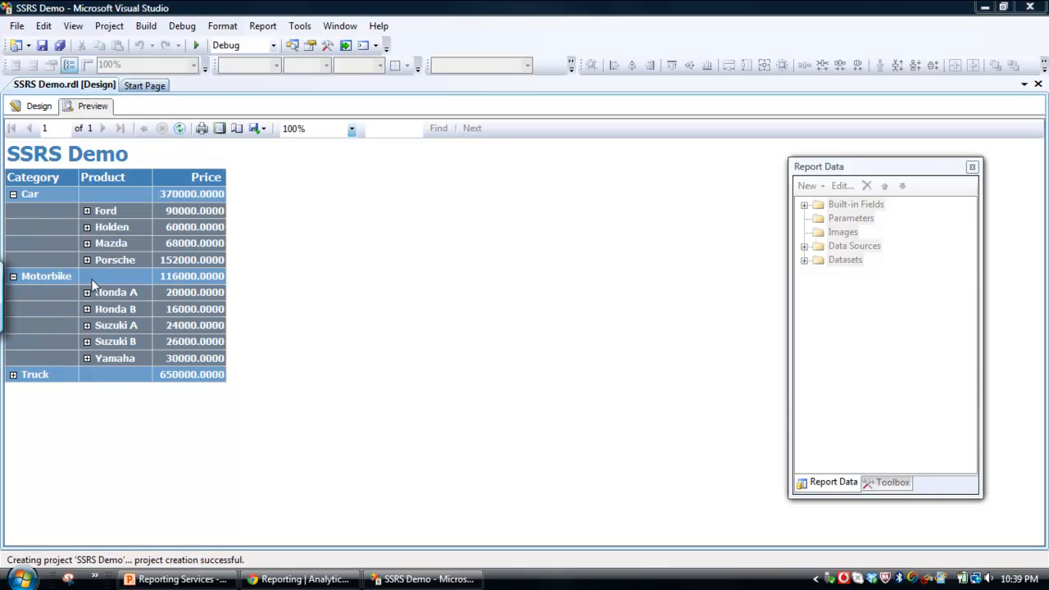
{"action": "mouse_move", "coordinate": [85, 324]}
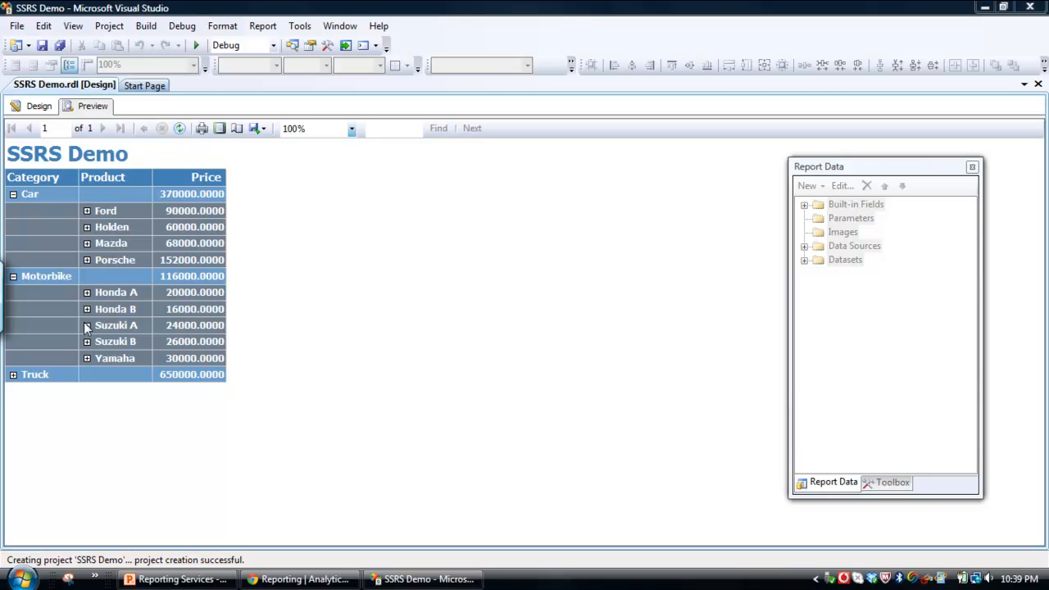
{"action": "mouse_move", "coordinate": [128, 192]}
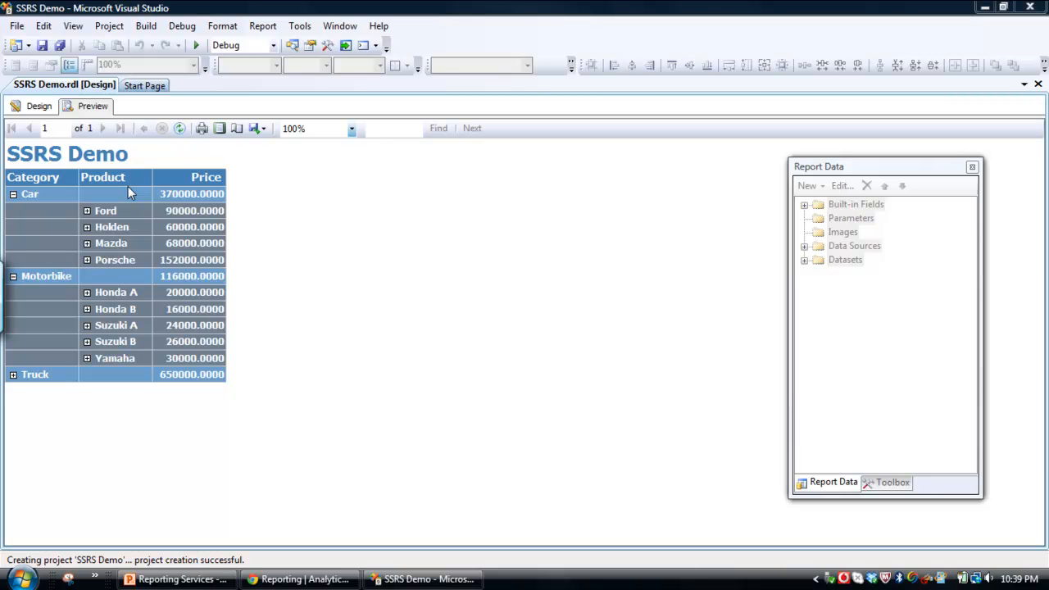
{"action": "left_click", "coordinate": [13, 193]}
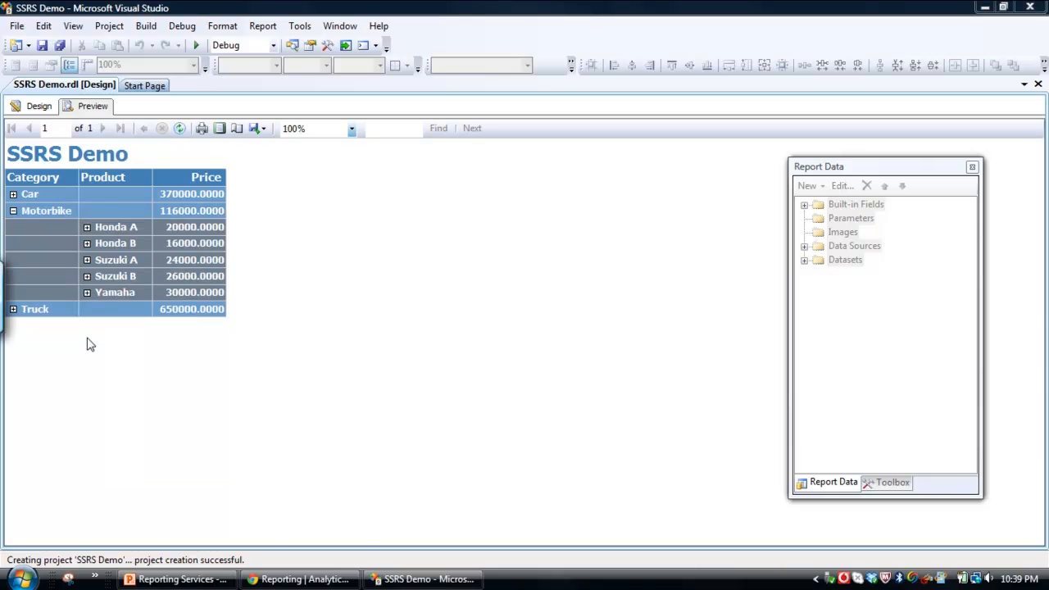
{"action": "mouse_move", "coordinate": [298, 580]}
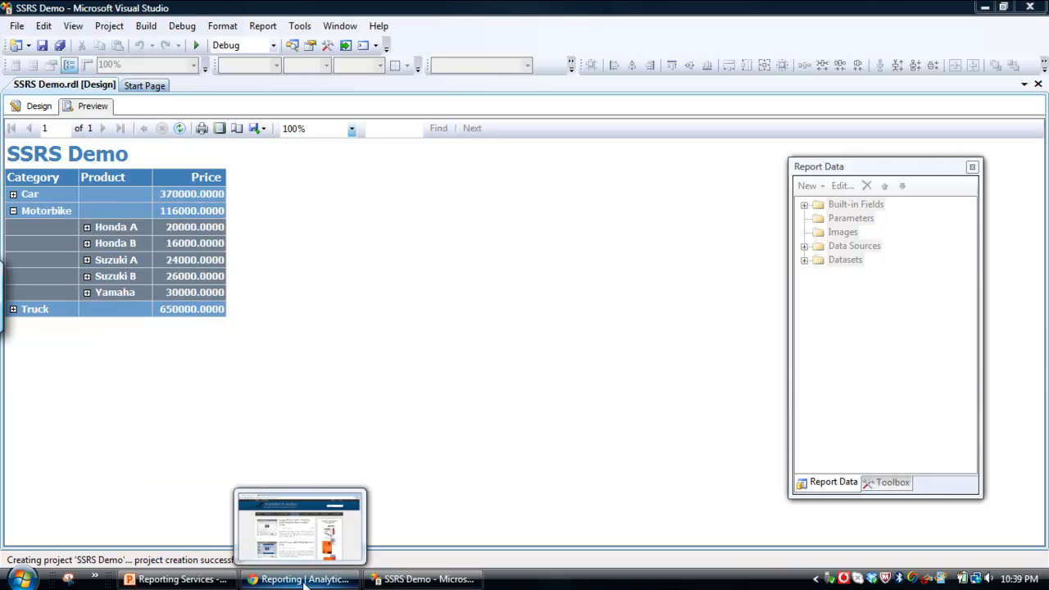
{"action": "left_click", "coordinate": [300, 578]}
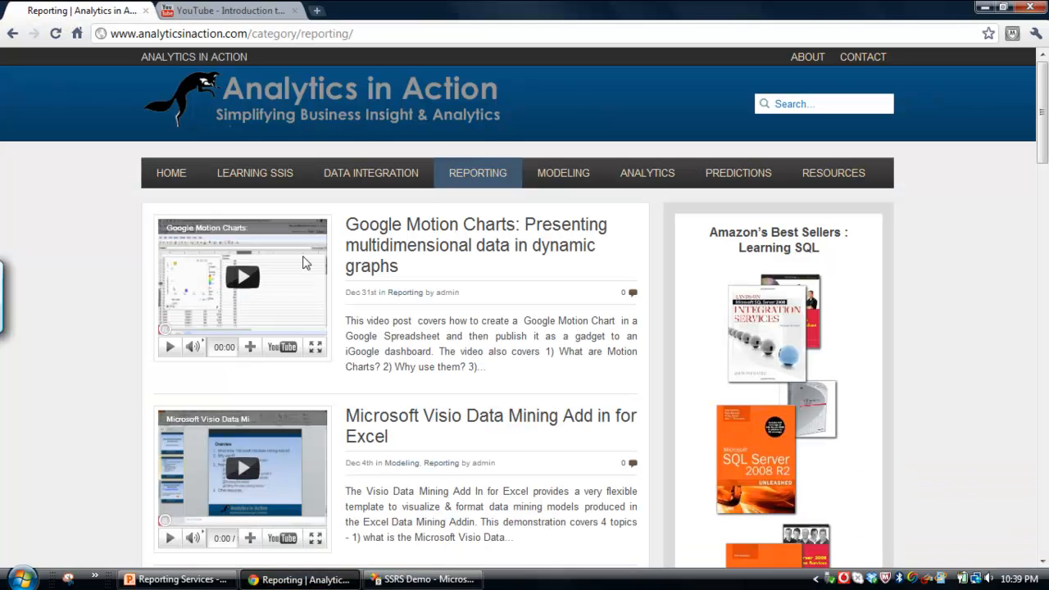
{"action": "left_click", "coordinate": [229, 10]}
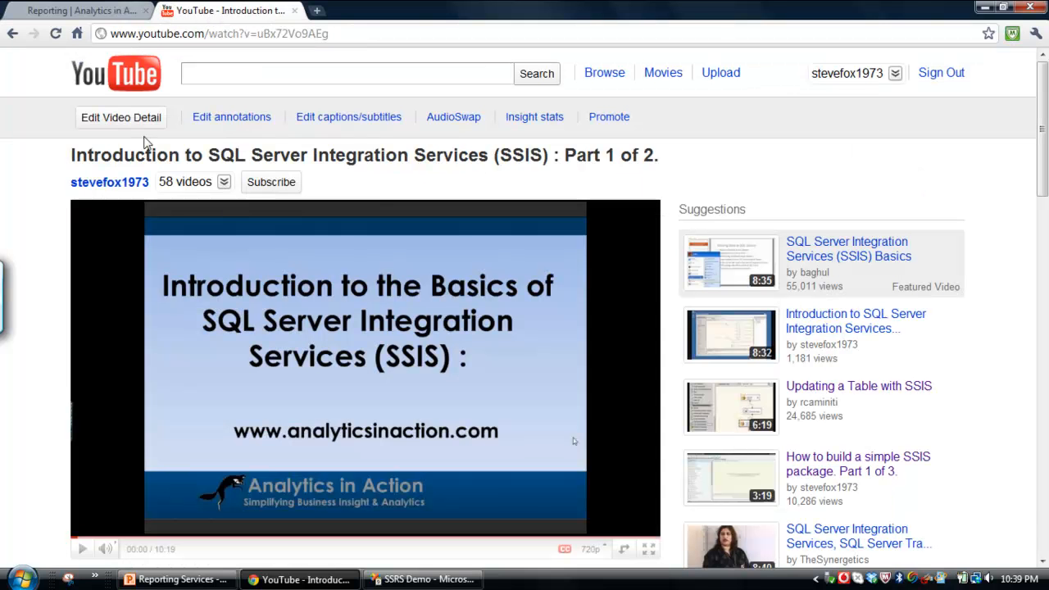
{"action": "mouse_move", "coordinate": [269, 183]}
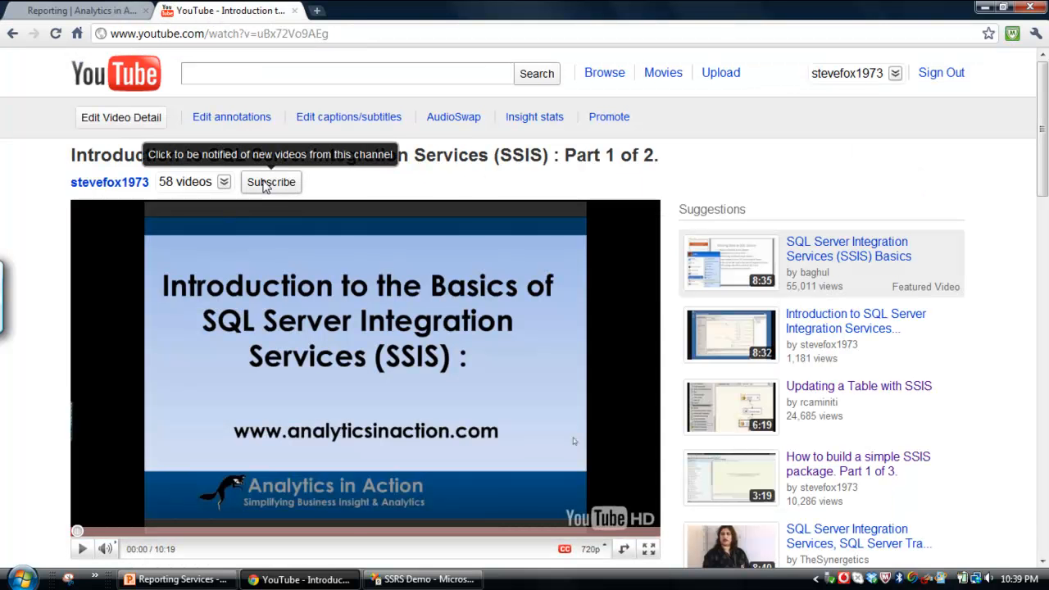
{"action": "mouse_move", "coordinate": [309, 167]}
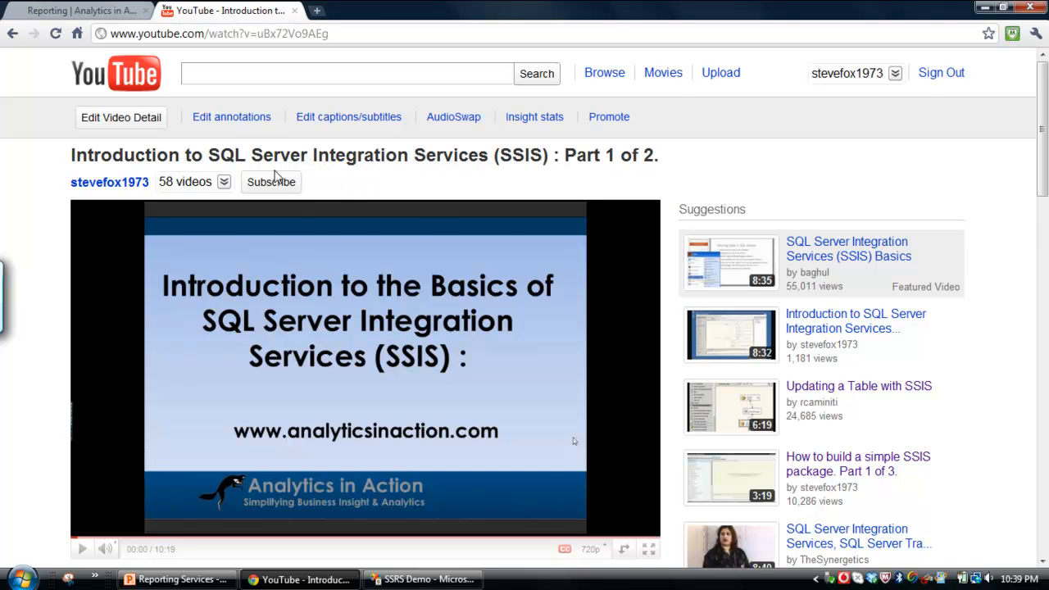
{"action": "mouse_move", "coordinate": [370, 184]}
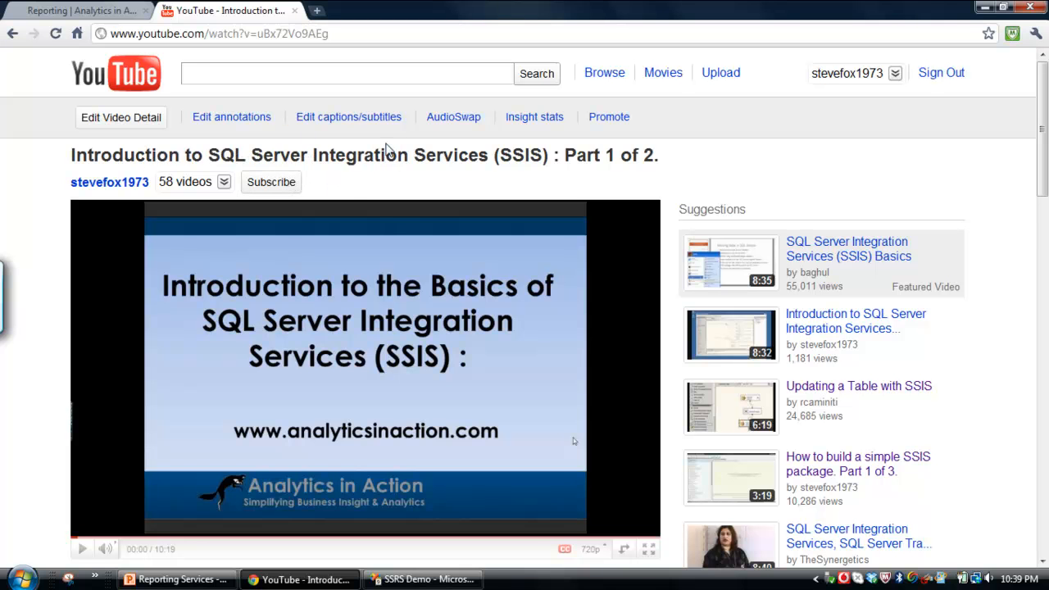
{"action": "left_click", "coordinate": [82, 12]}
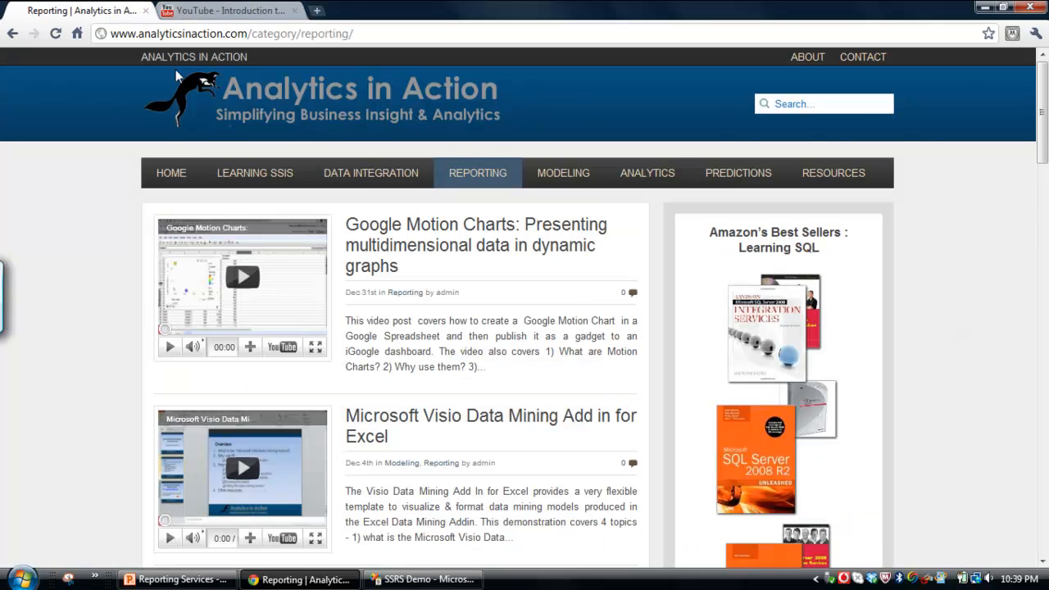
{"action": "mouse_move", "coordinate": [101, 39]}
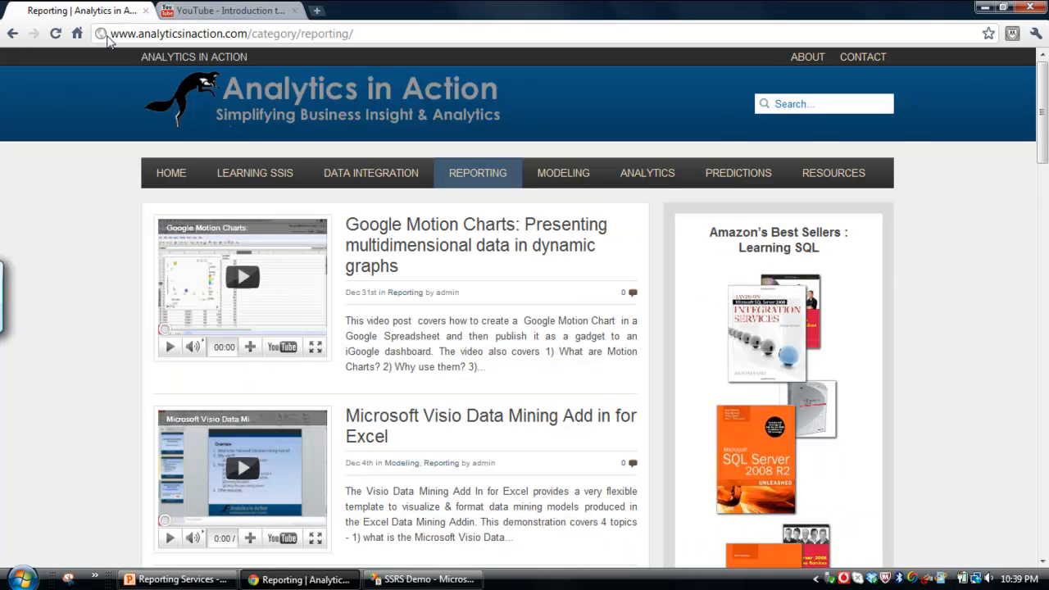
{"action": "double_click", "coordinate": [164, 33]}
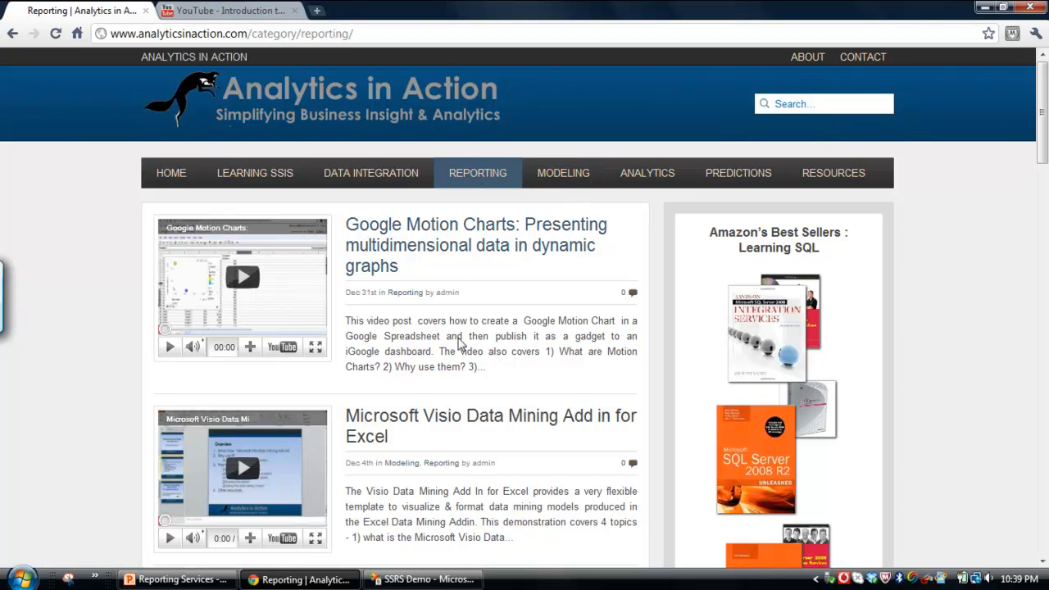
{"action": "mouse_move", "coordinate": [426, 261]}
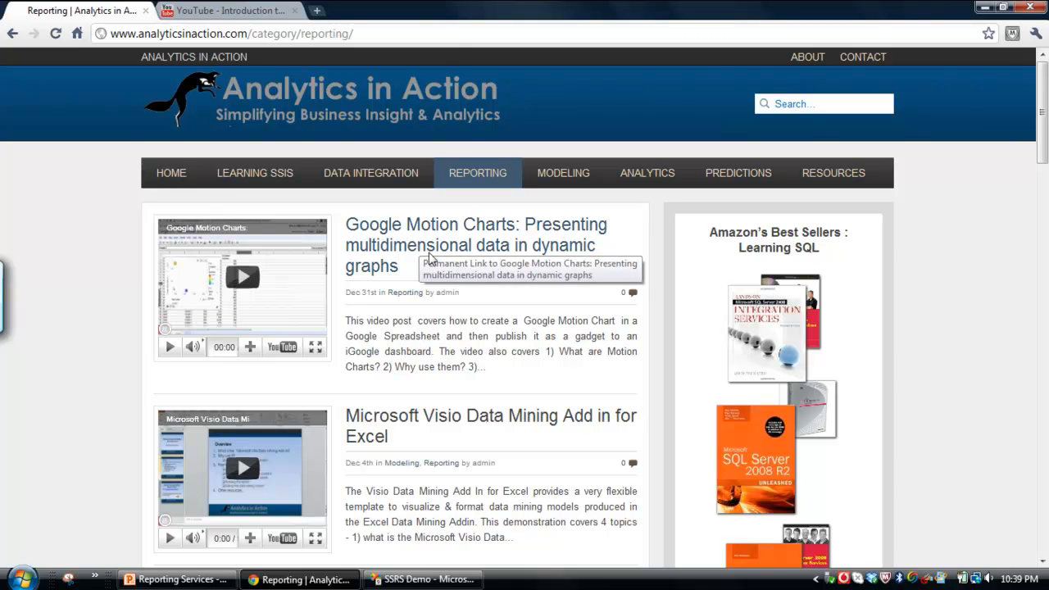
{"action": "mouse_move", "coordinate": [387, 232]}
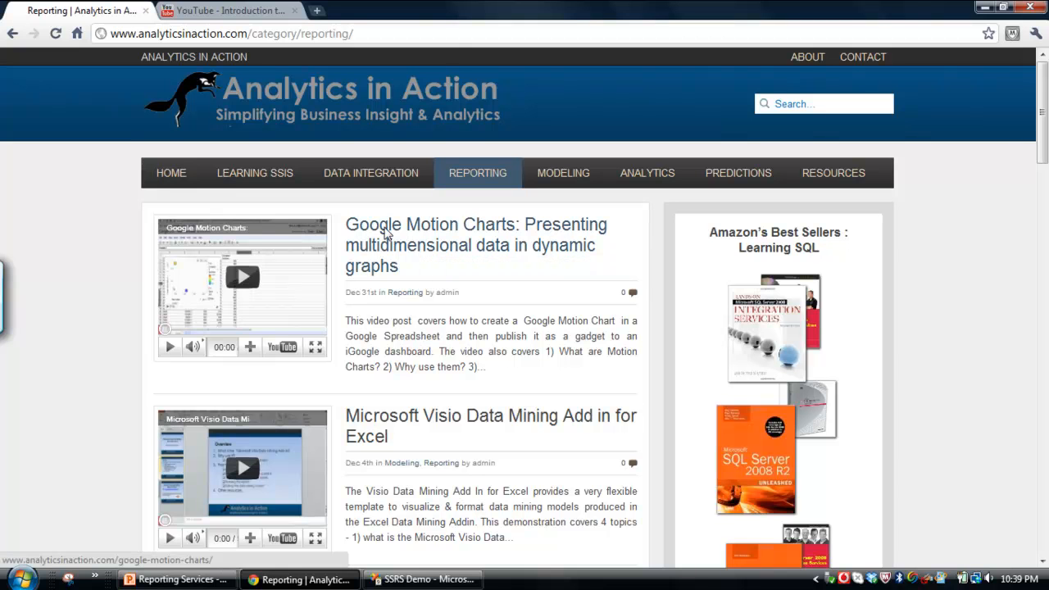
{"action": "mouse_move", "coordinate": [877, 221]}
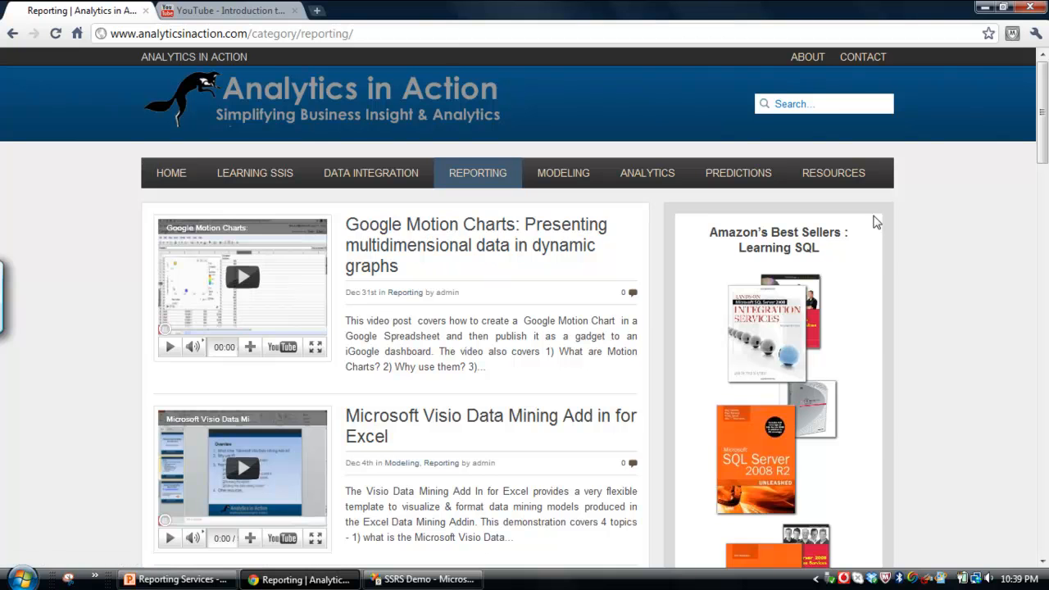
{"action": "scroll", "scroll_direction": "down", "scroll_amount": 3}
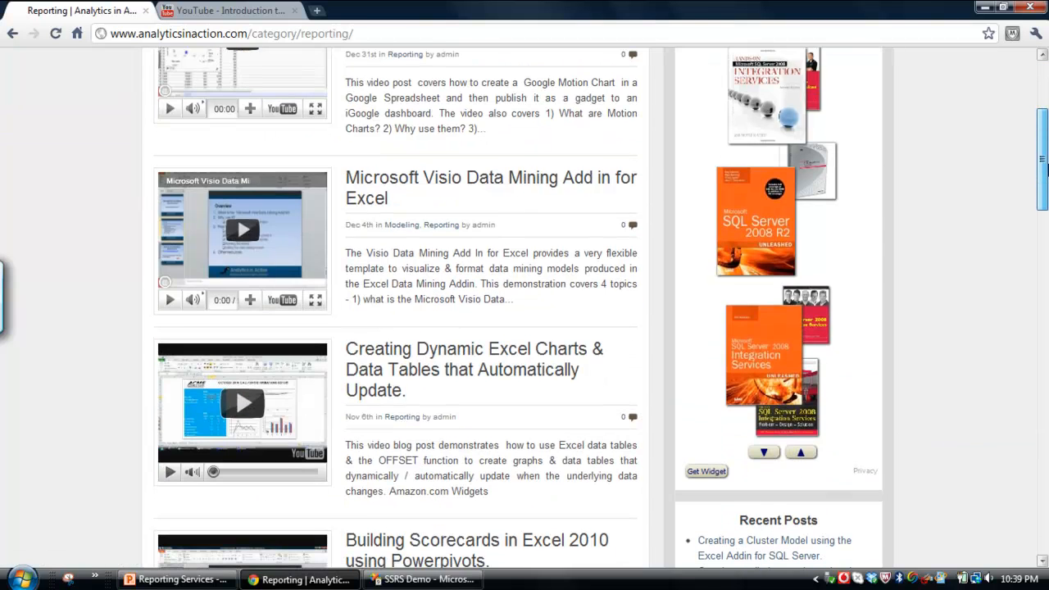
{"action": "scroll", "scroll_direction": "down", "scroll_amount": 3}
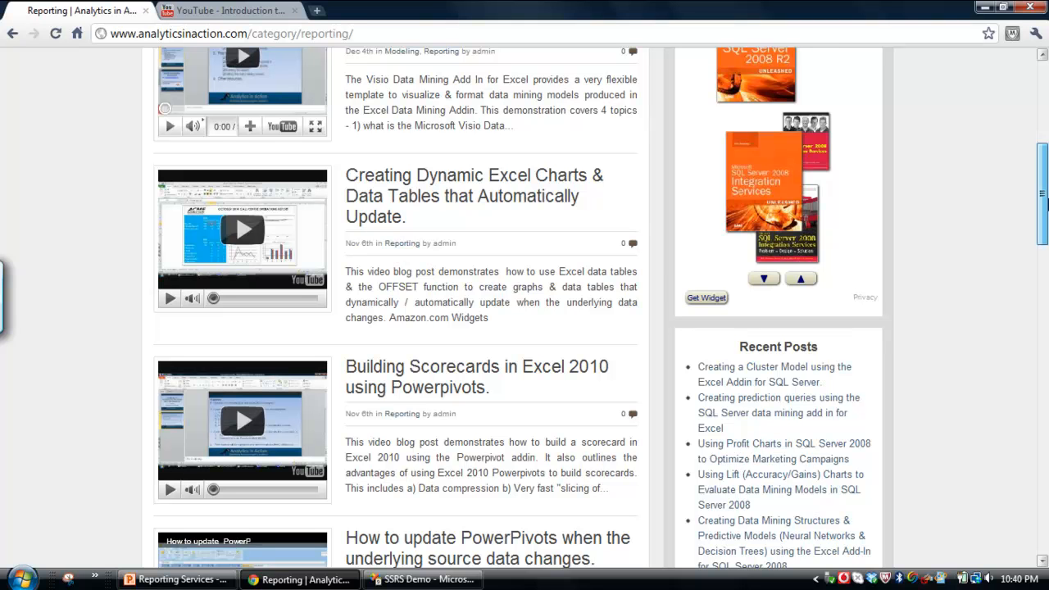
{"action": "mouse_move", "coordinate": [505, 236]}
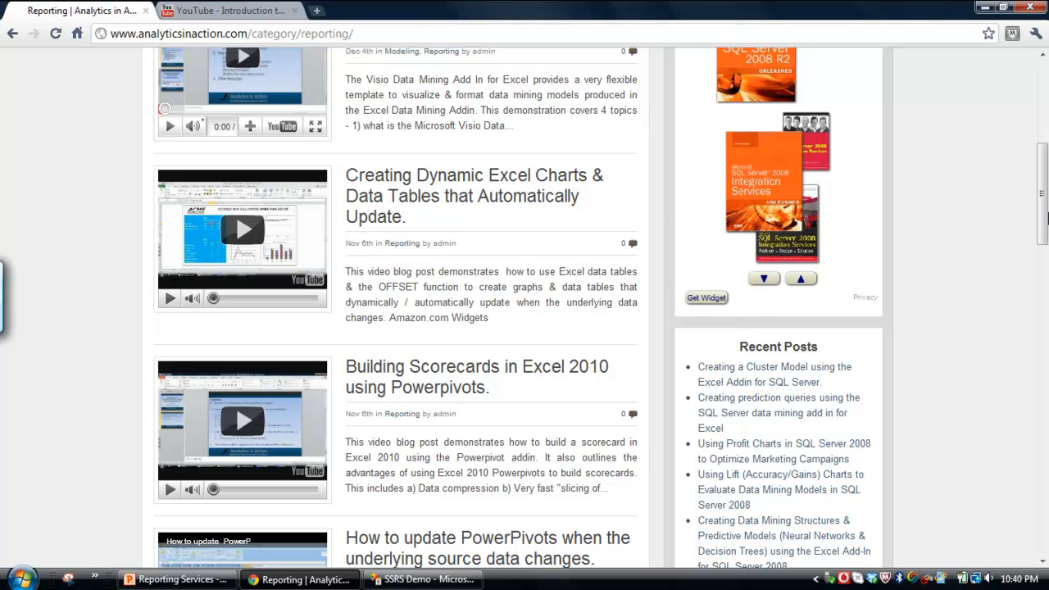
{"action": "scroll", "scroll_direction": "up", "scroll_amount": 3}
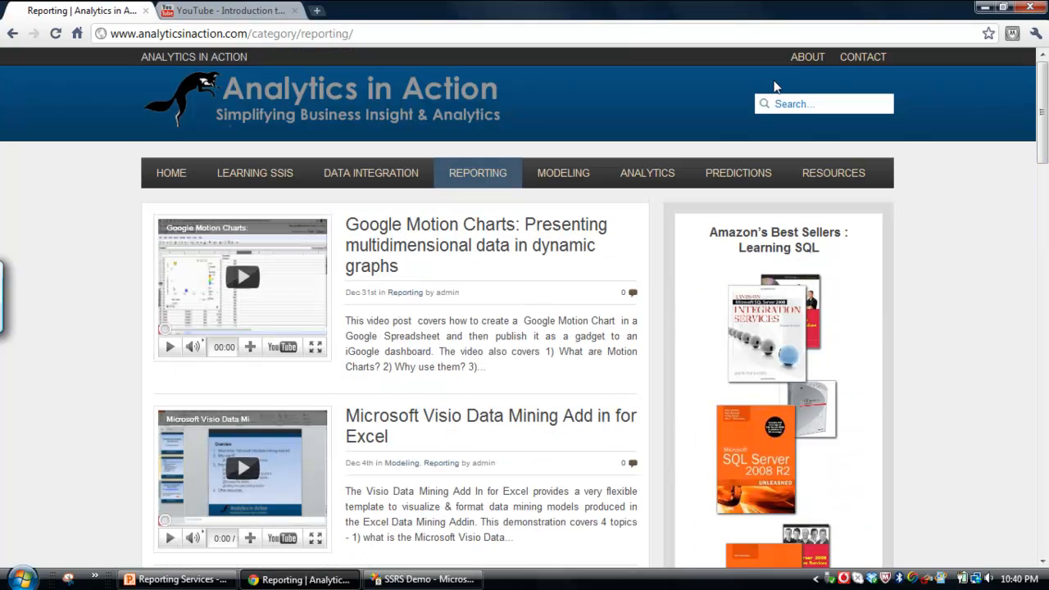
{"action": "mouse_move", "coordinate": [383, 179]}
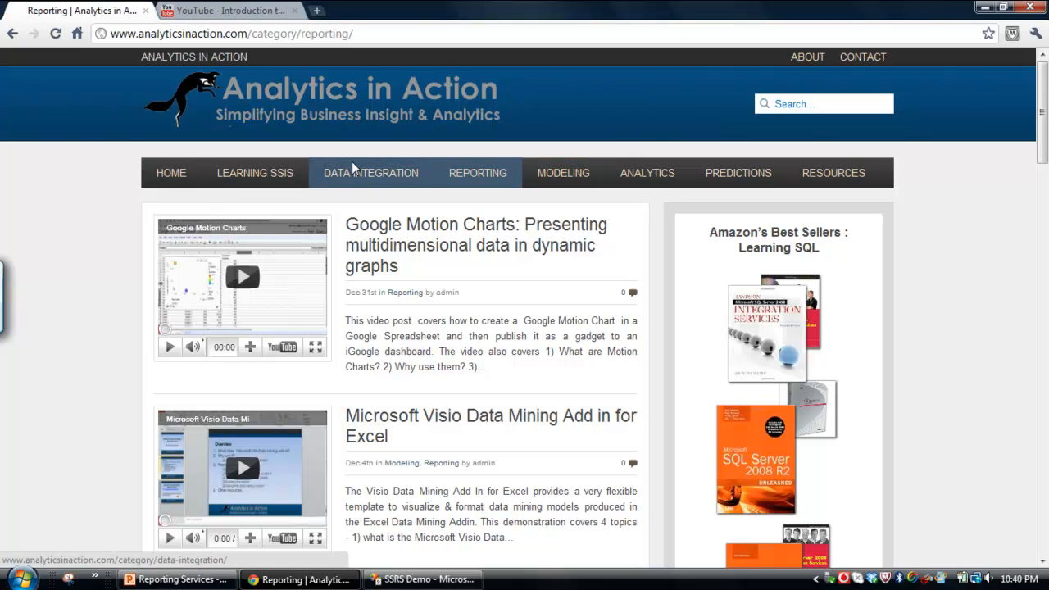
{"action": "mouse_move", "coordinate": [472, 187]}
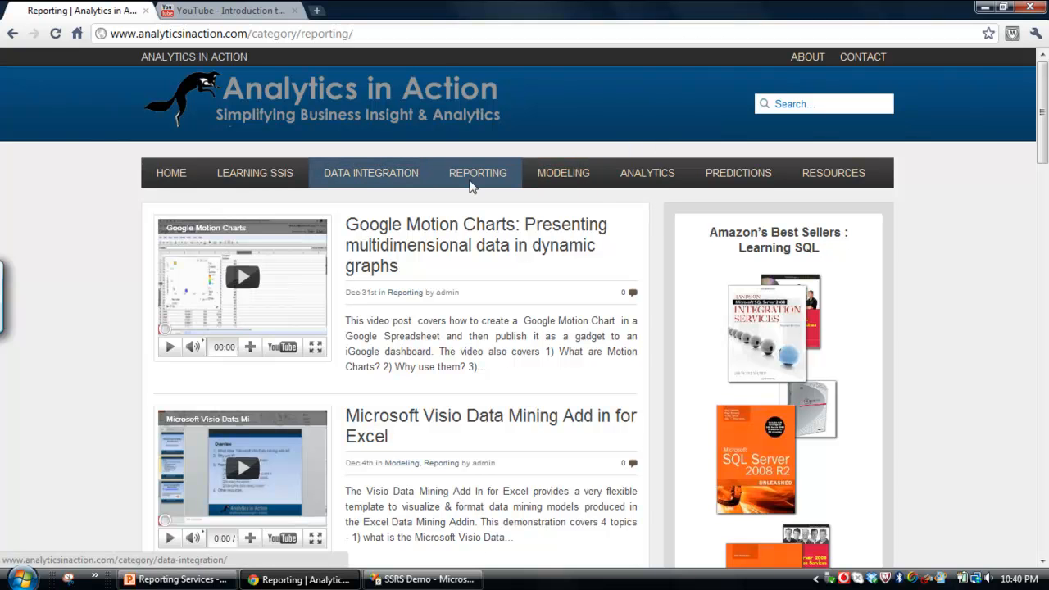
{"action": "scroll", "scroll_direction": "down", "scroll_amount": 3}
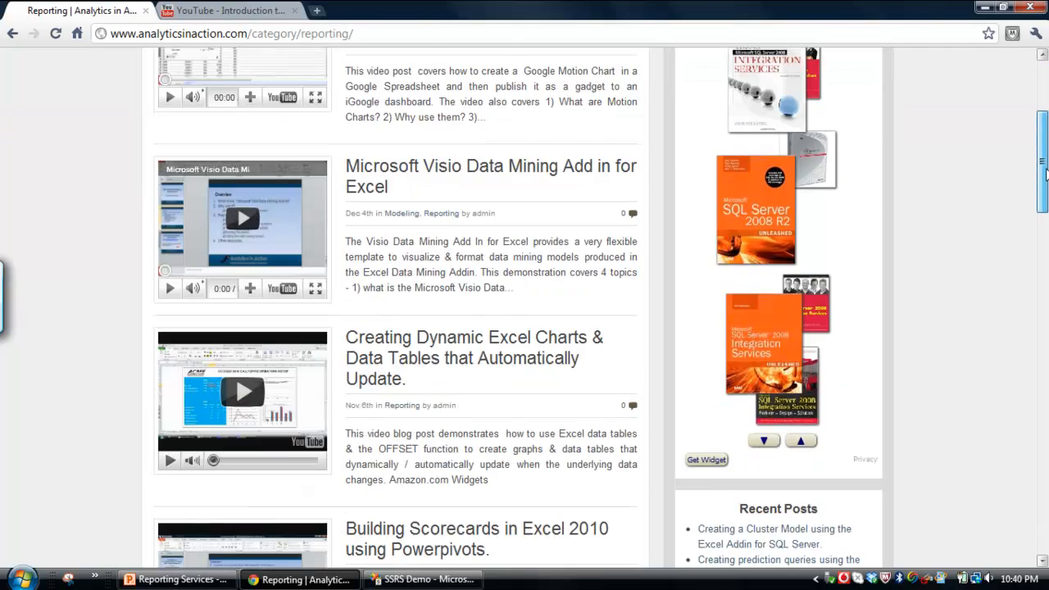
{"action": "scroll", "scroll_direction": "up", "scroll_amount": 3}
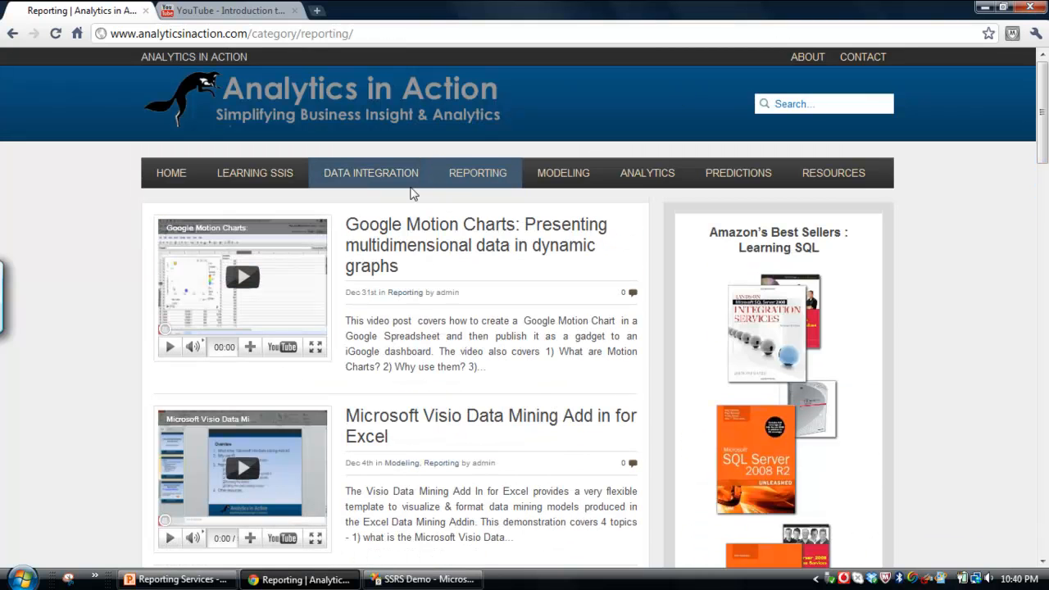